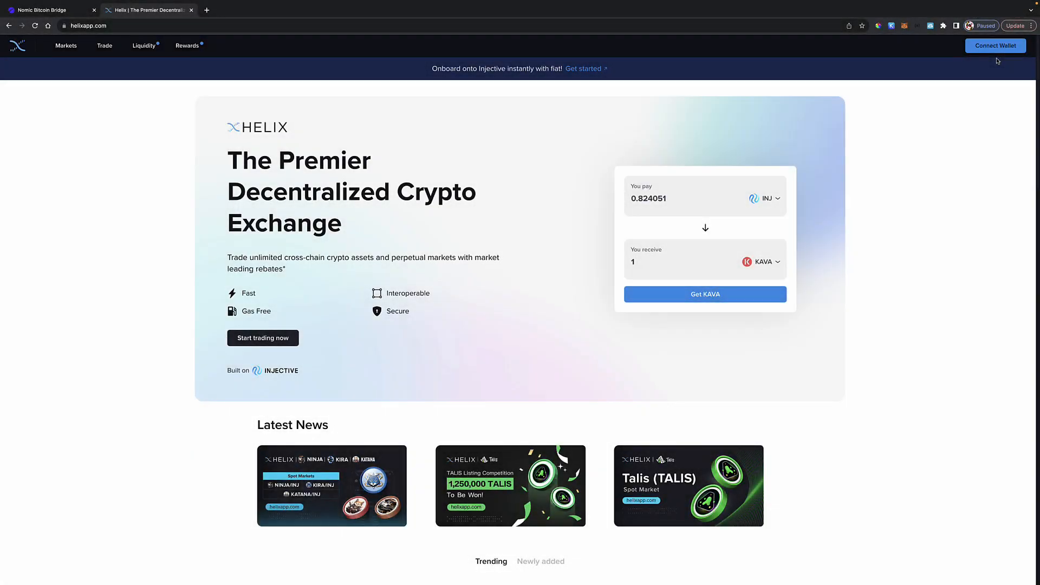
Step: Enter the value 1.026 in the form and check the Keplr wallet extension
left_click(706, 228)
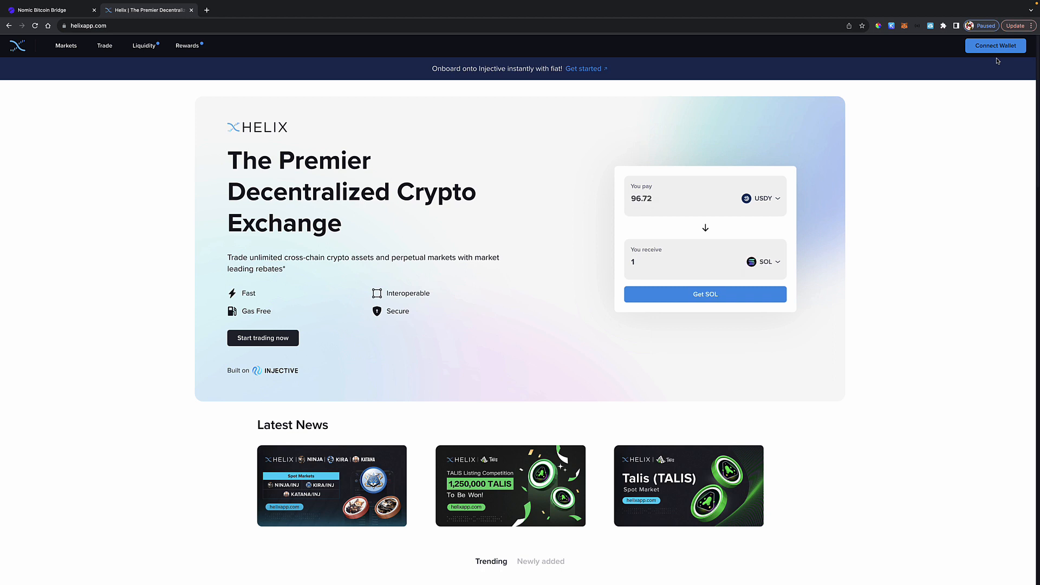
left_click(763, 261)
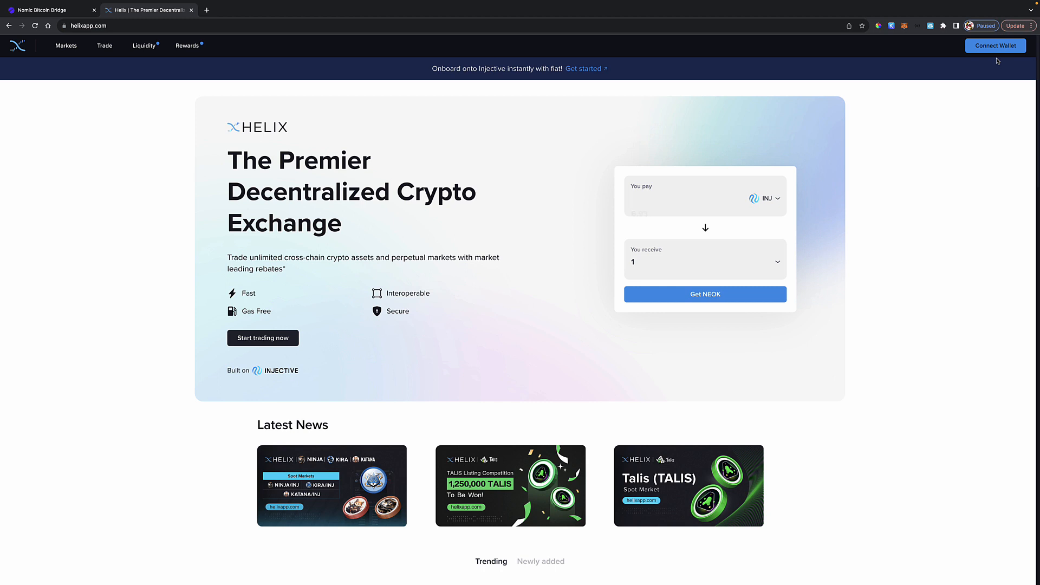
type("1.026")
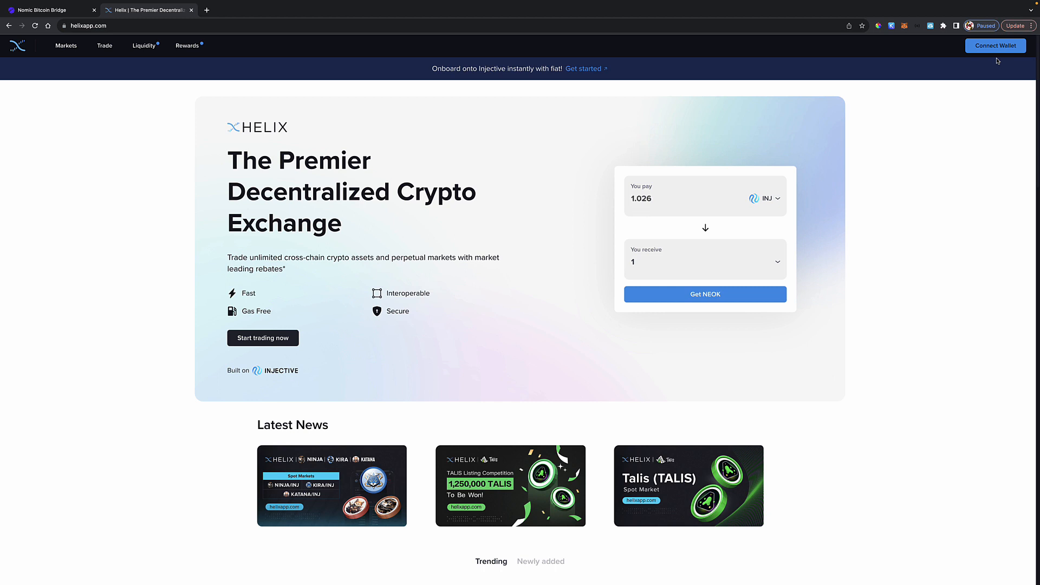
left_click(776, 261)
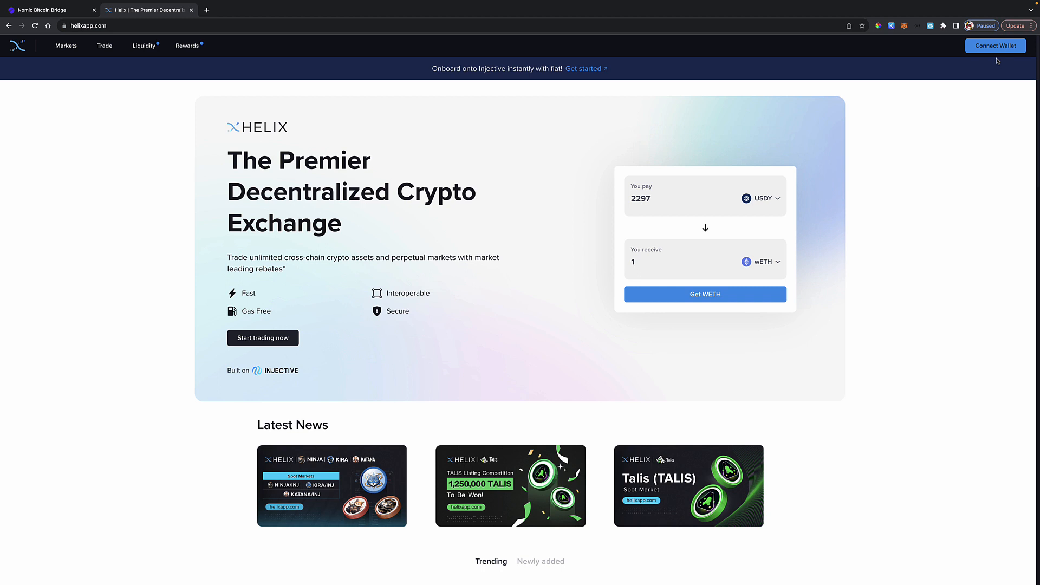
left_click(763, 261)
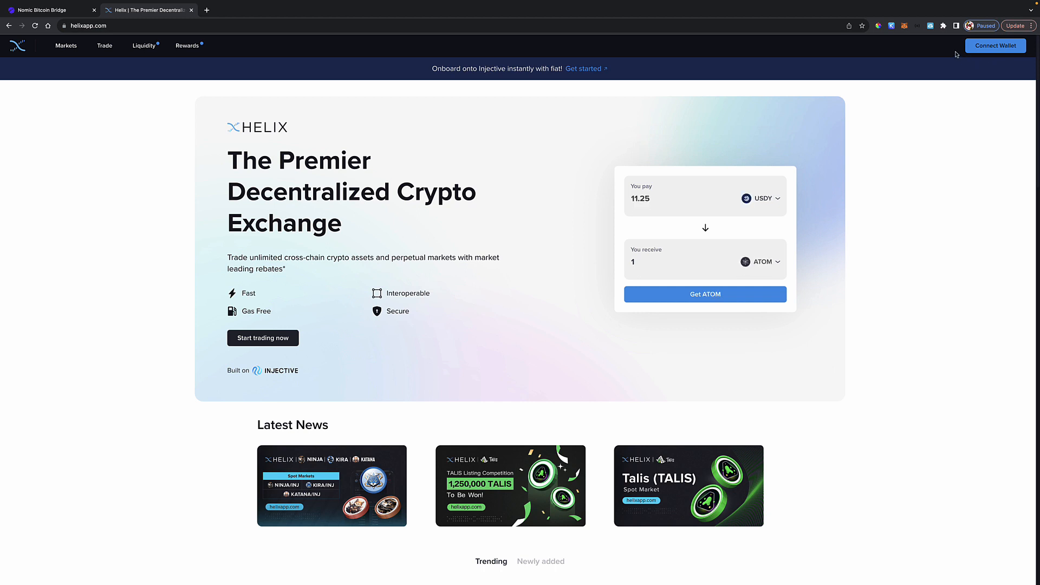
left_click(891, 25)
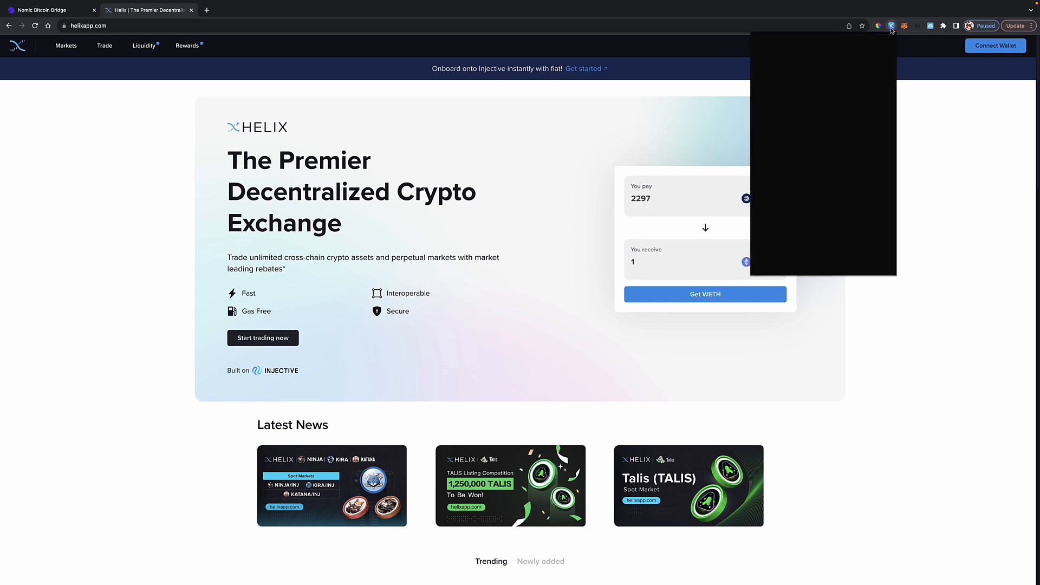
left_click(892, 26)
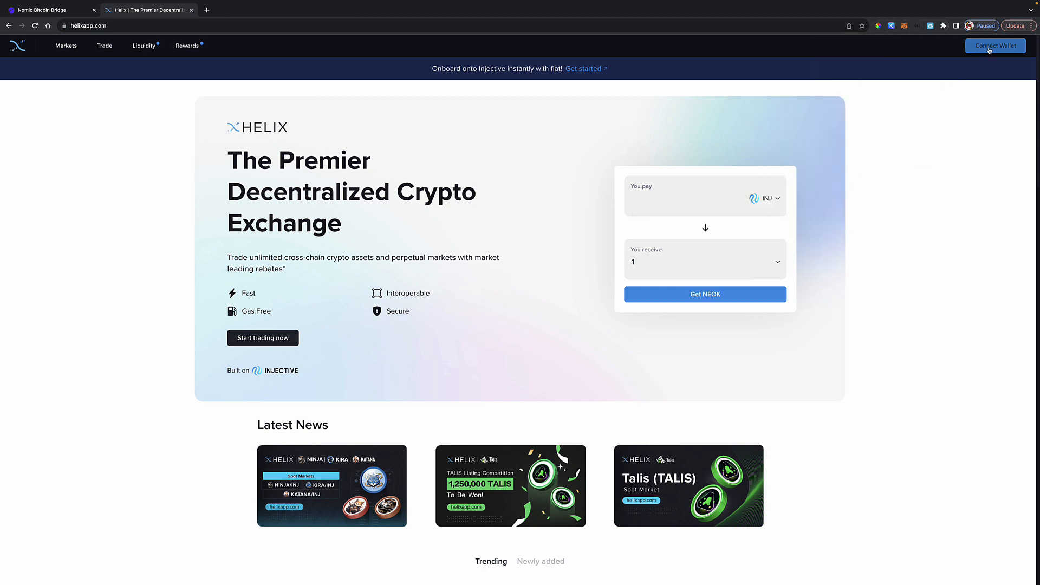
type("1.026")
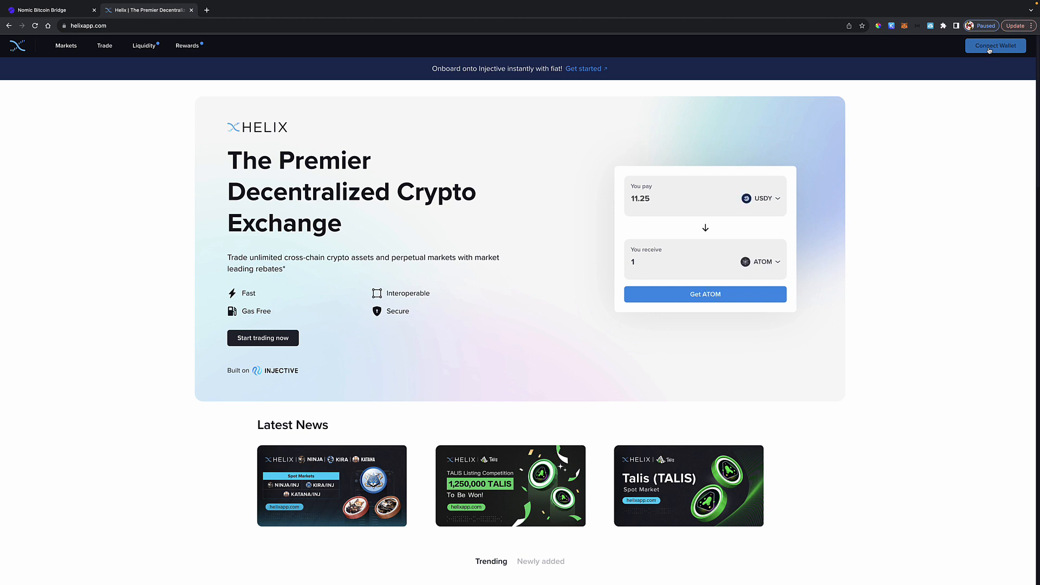
left_click(761, 262)
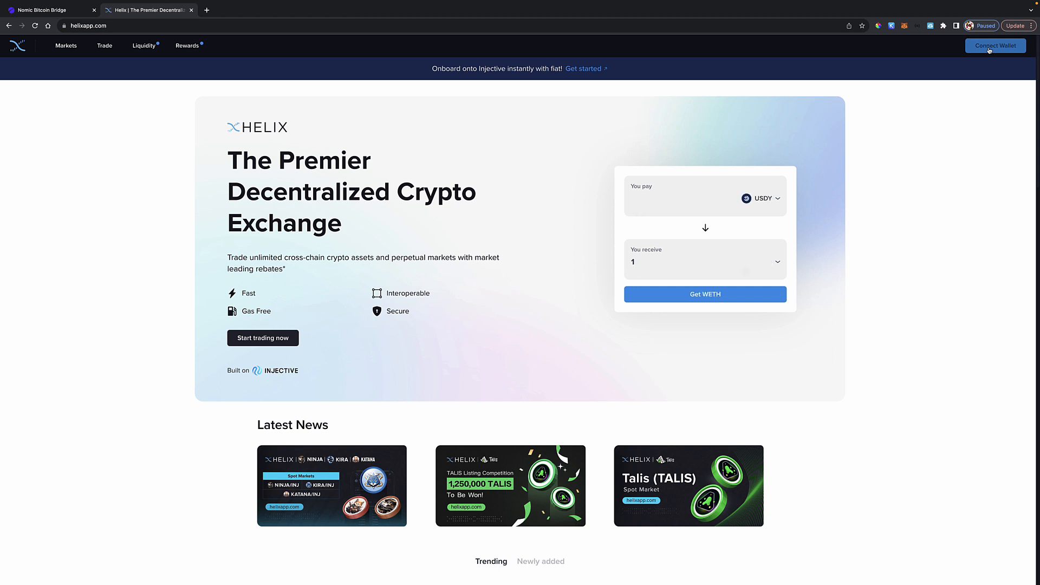
Step: Connect the Keplr wallet to Helix, accepting the terms and approving the Injective request
left_click(995, 45)
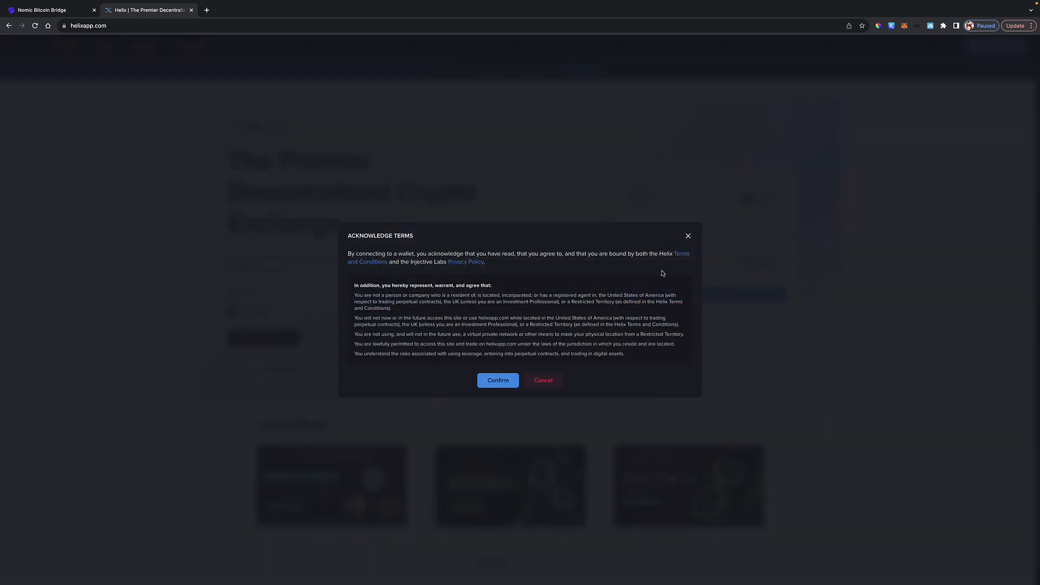
left_click(497, 381)
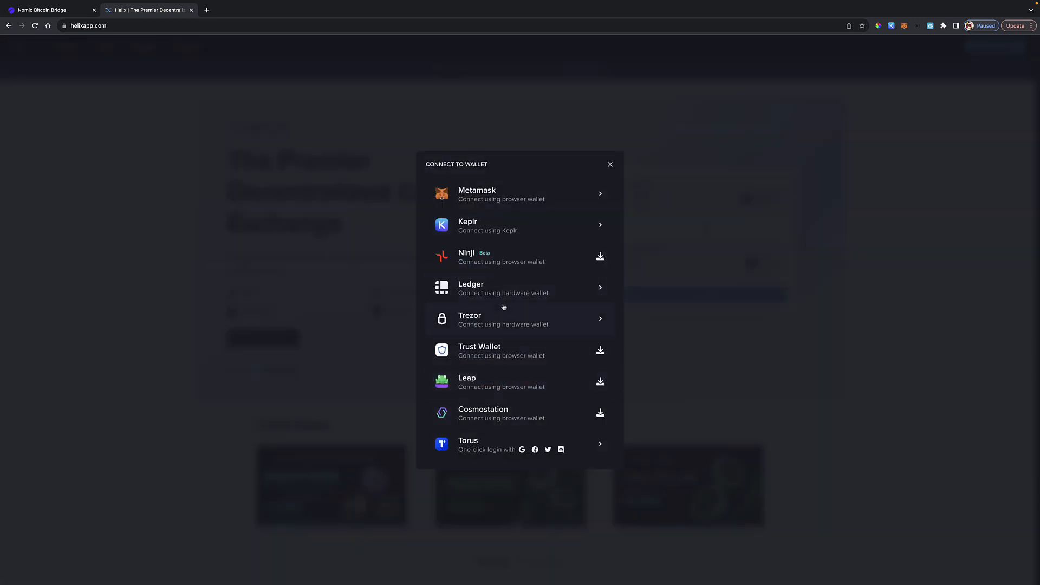
mouse_move(477, 226)
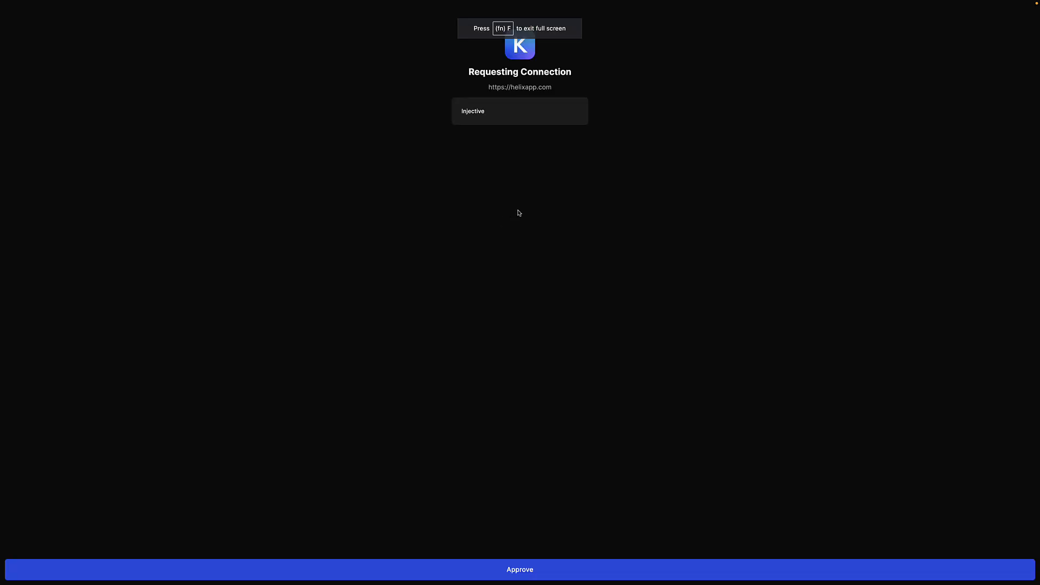
mouse_move(538, 564)
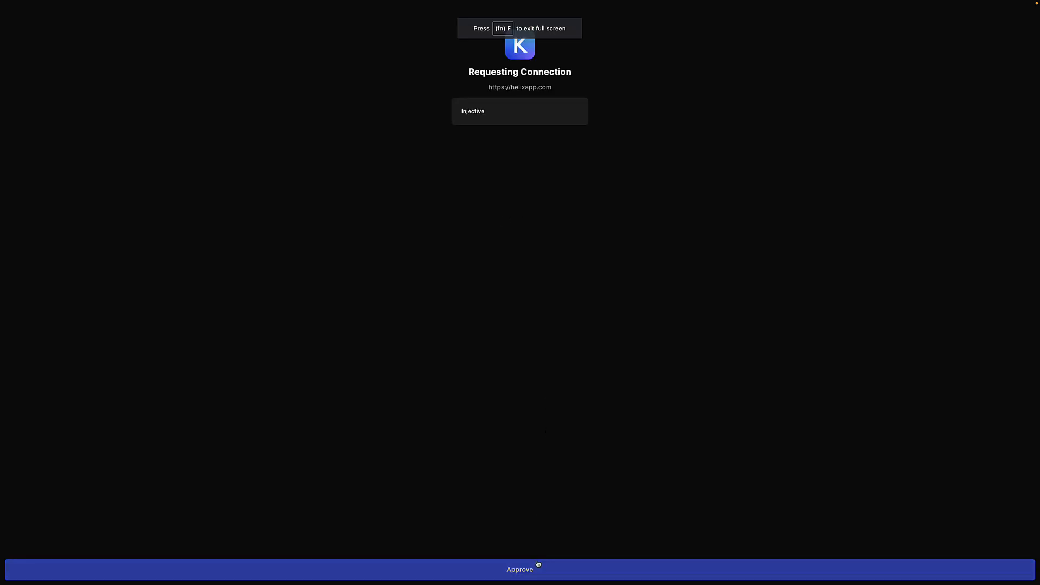
left_click(520, 569)
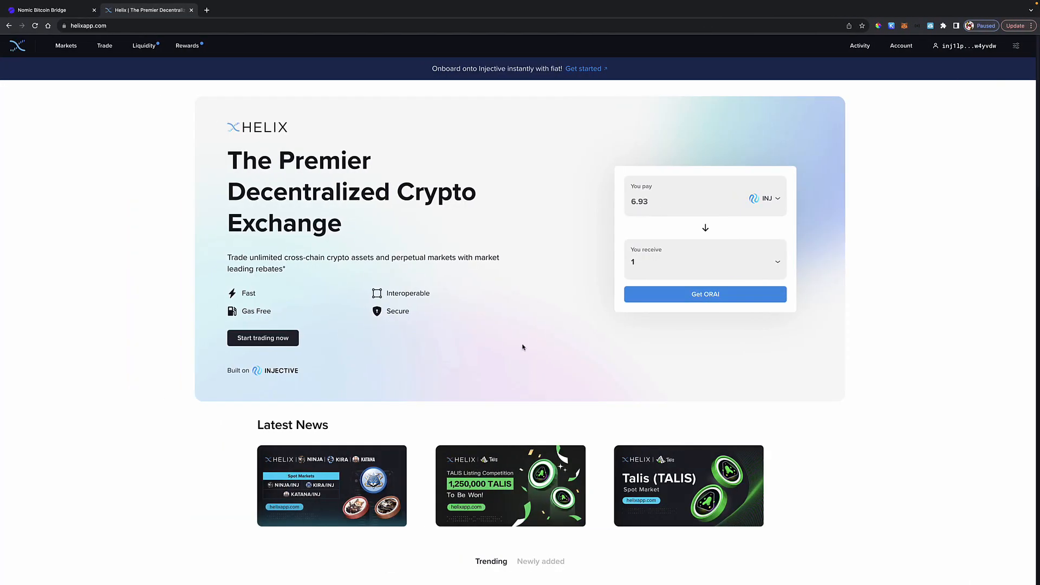
mouse_move(923, 102)
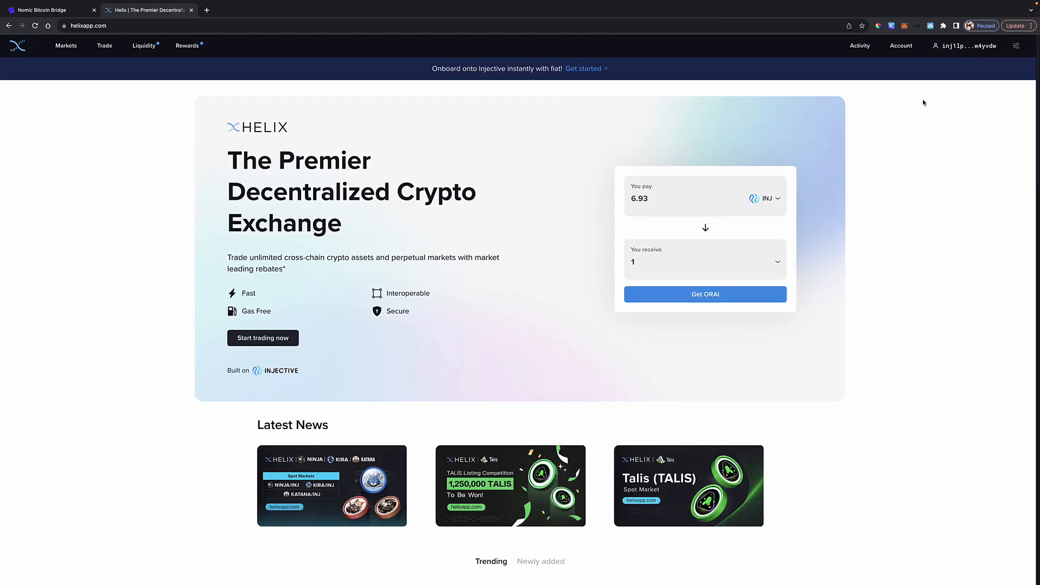
left_click(963, 46)
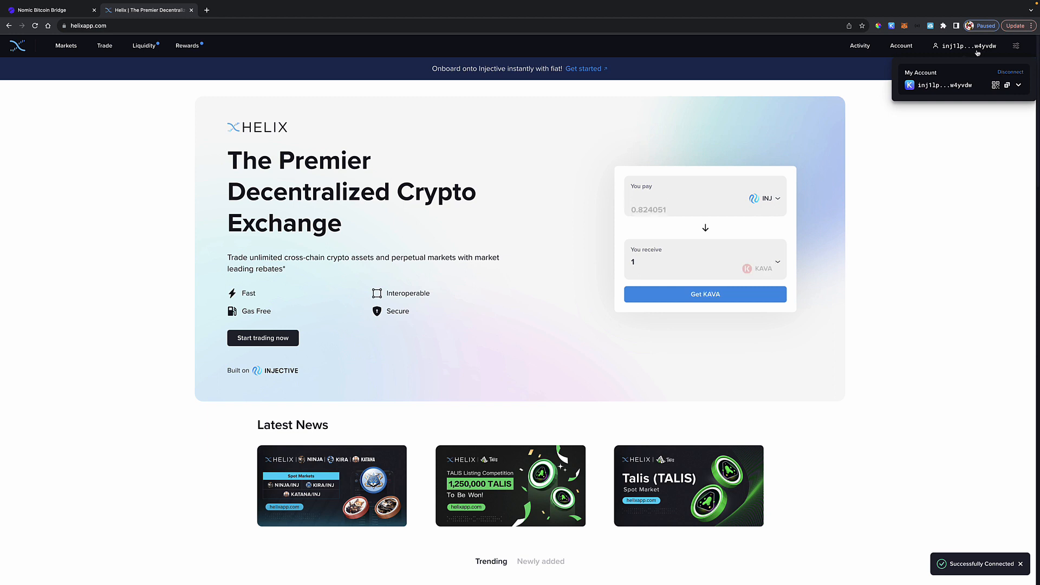
Step: Start a deposit from the Account Overview and approve Keplr's Cosmos Hub connection
left_click(900, 45)
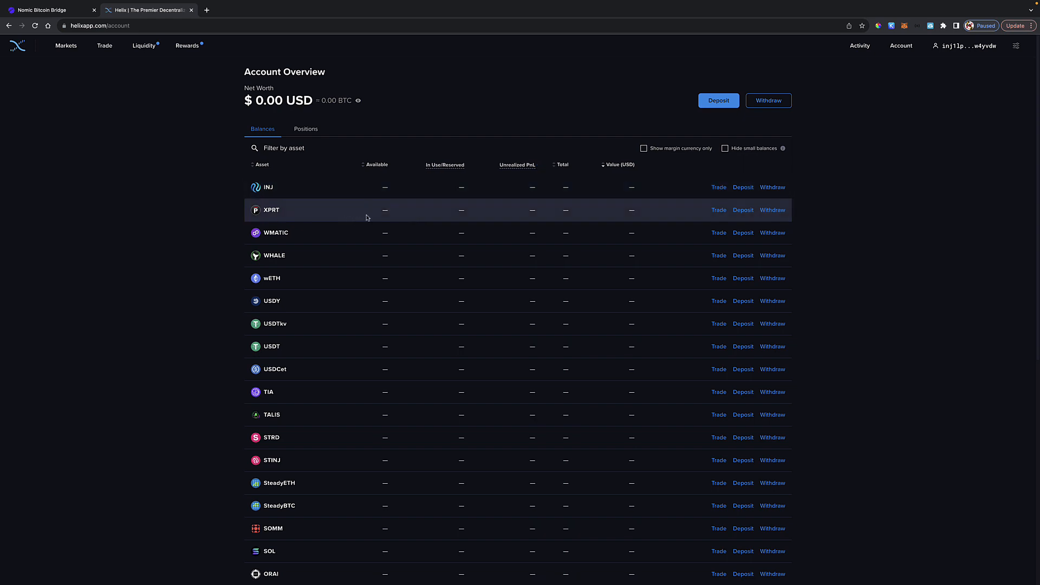
mouse_move(610, 206)
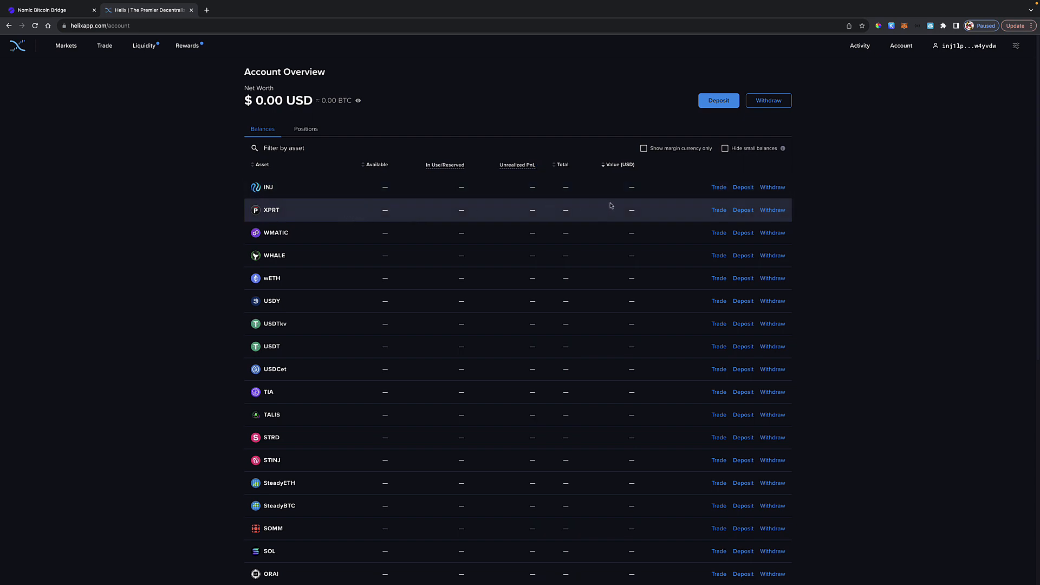
mouse_move(614, 205)
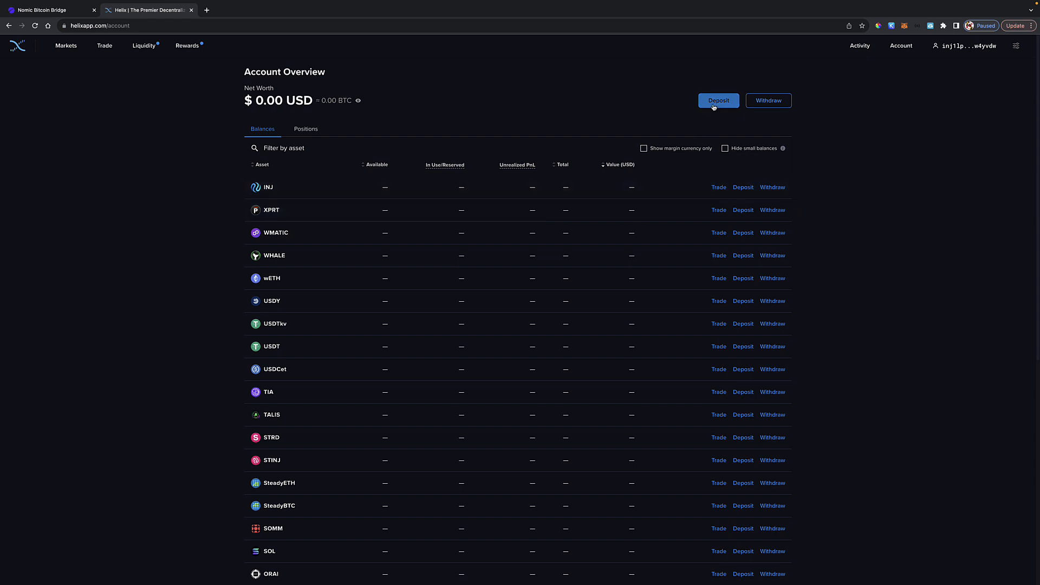
left_click(718, 100)
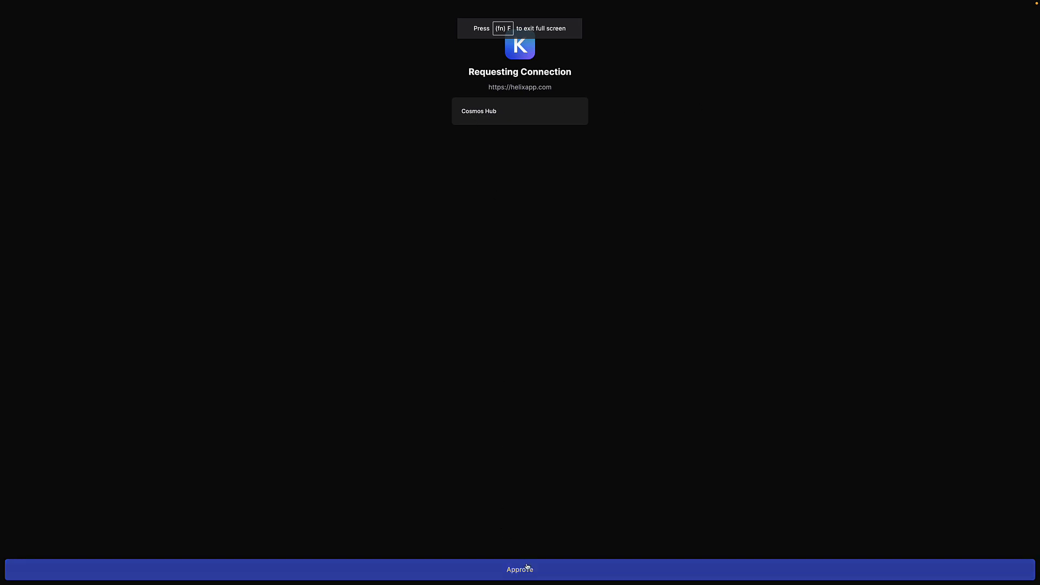
left_click(519, 569)
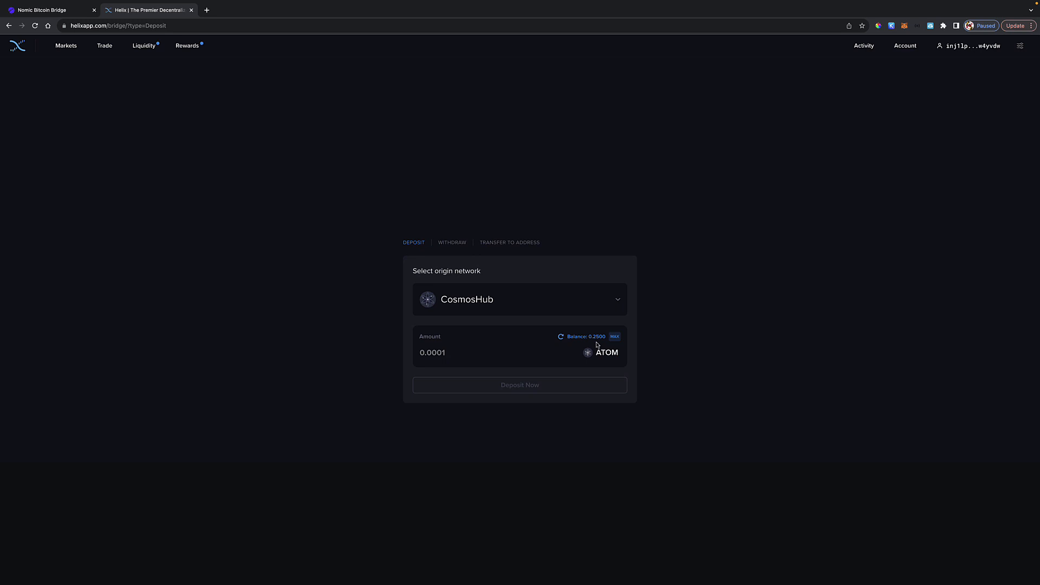
Step: Deposit the MAX 0.2500 ATOM to Injective; it fails for insufficient funds
left_click(614, 337)
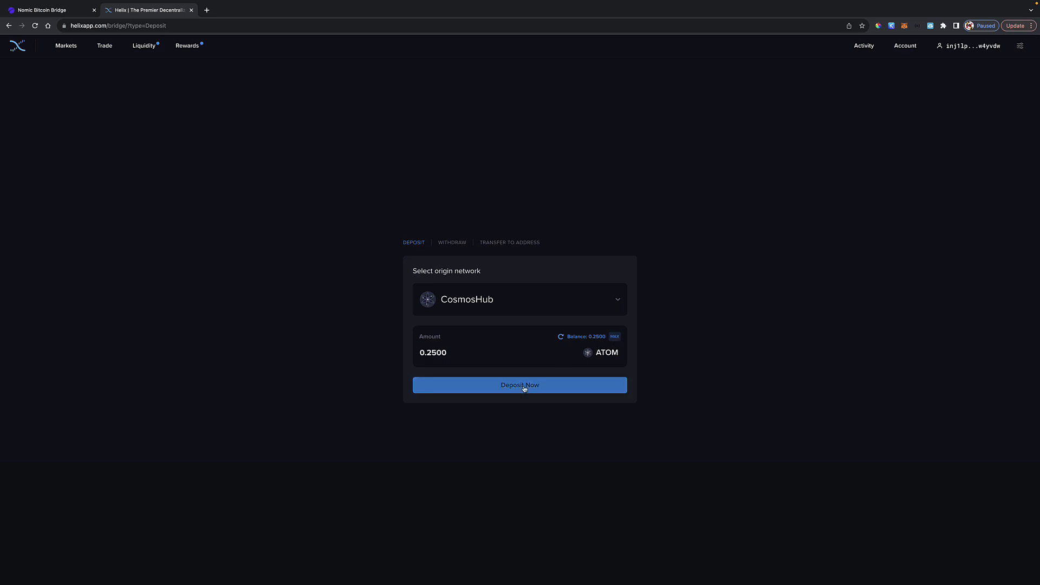
left_click(519, 384)
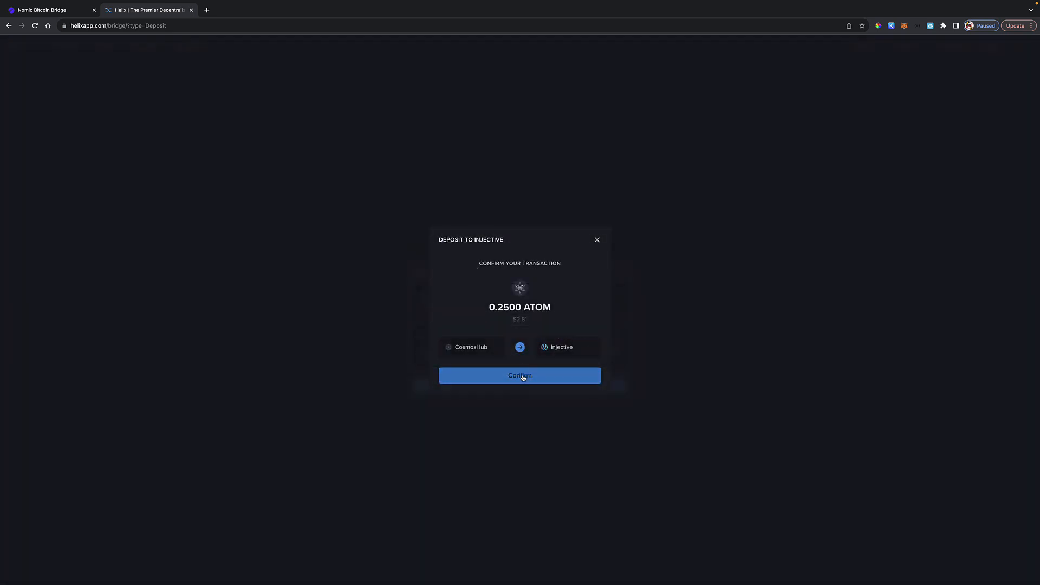
left_click(520, 375)
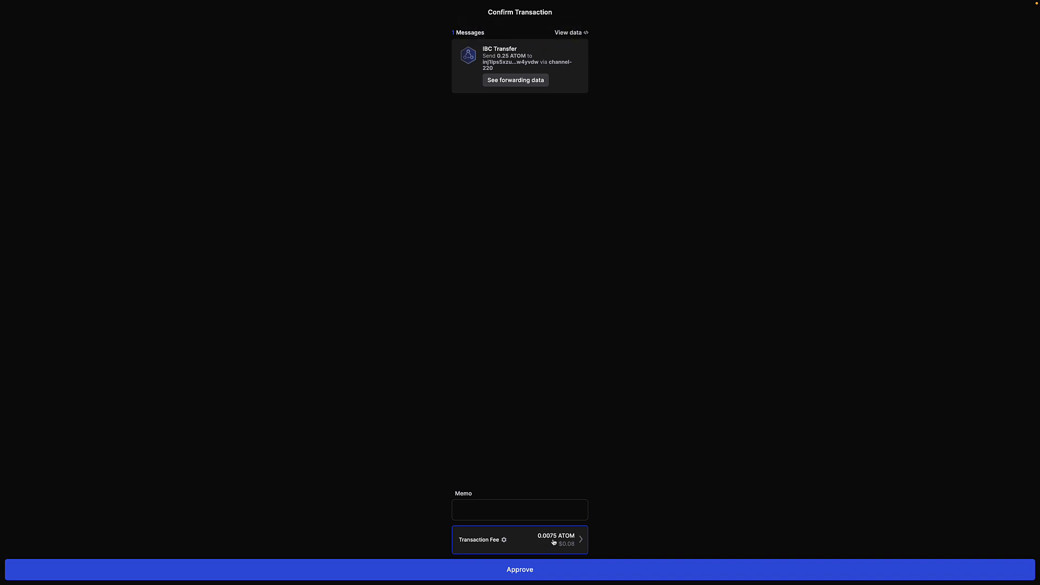
left_click(519, 569)
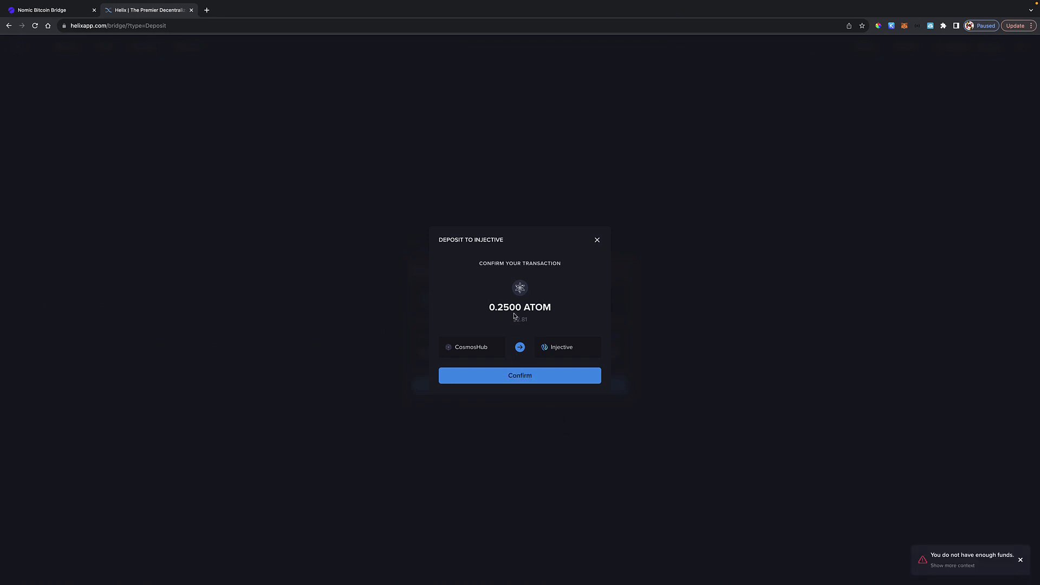
left_click(519, 375)
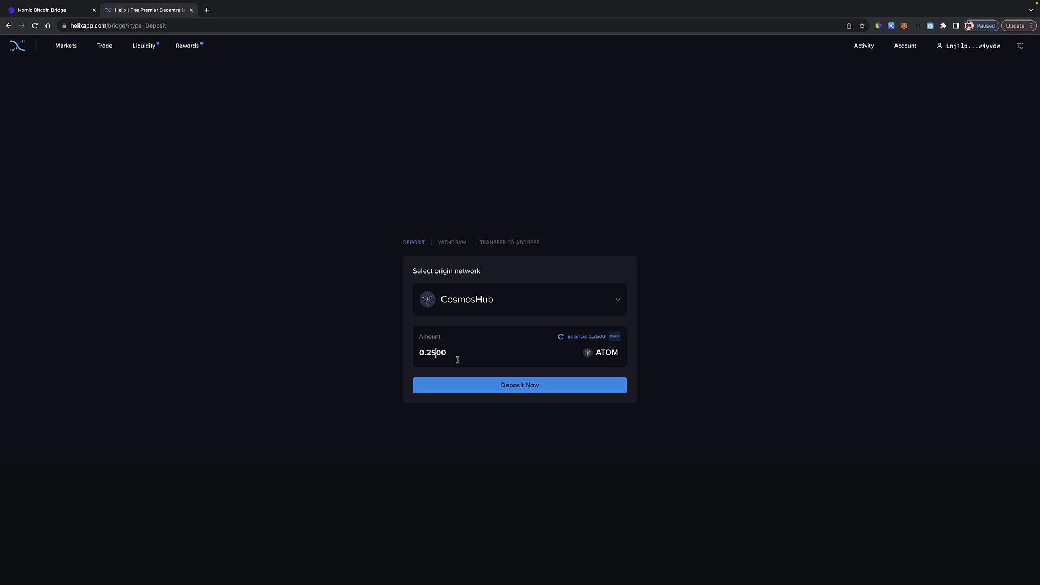
Step: Retry the deposit with 0.2400 ATOM, approving twice in Keplr; it fails again
type("0.2400")
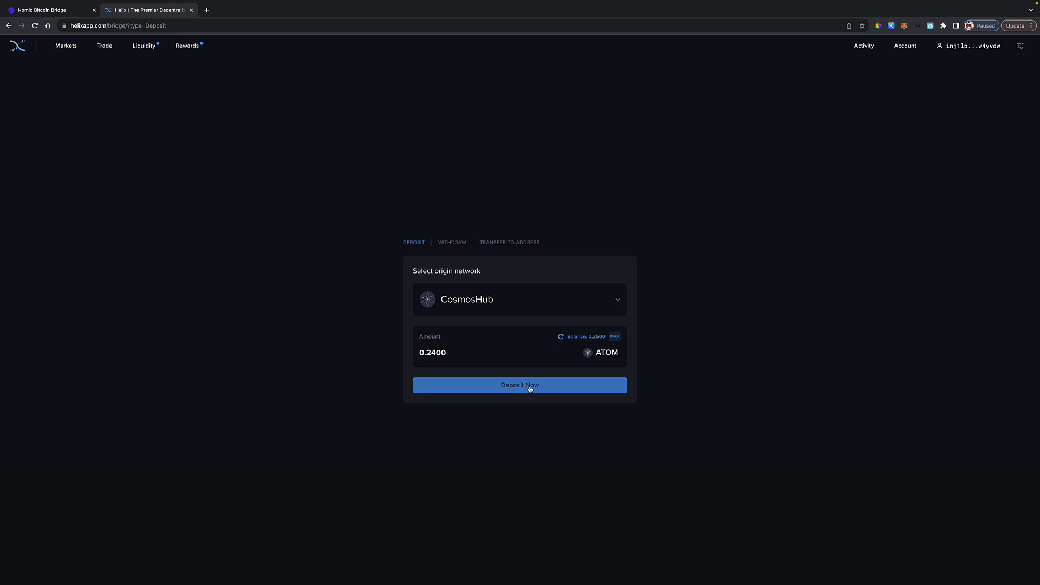
left_click(520, 384)
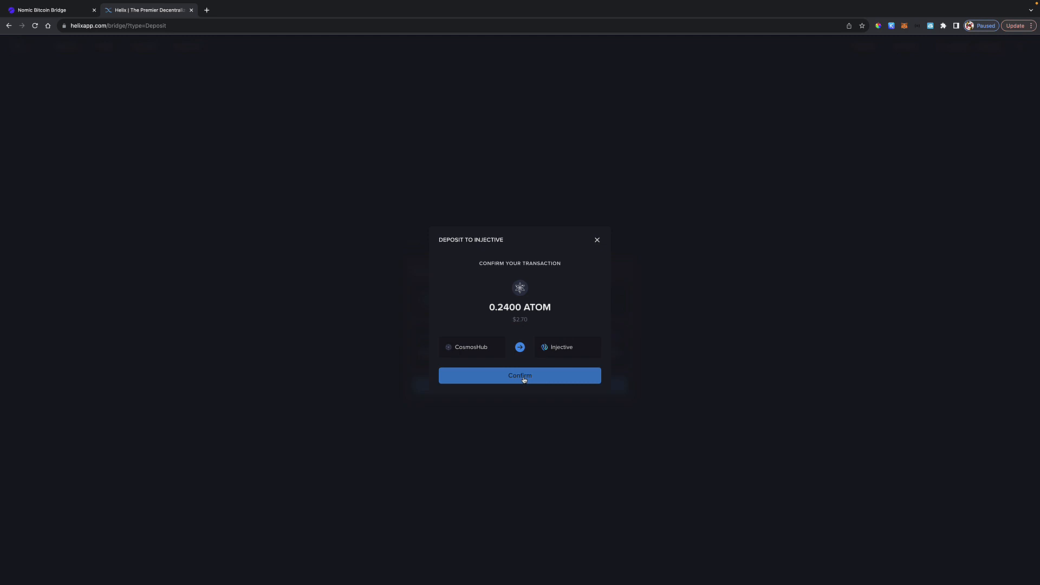
left_click(519, 376)
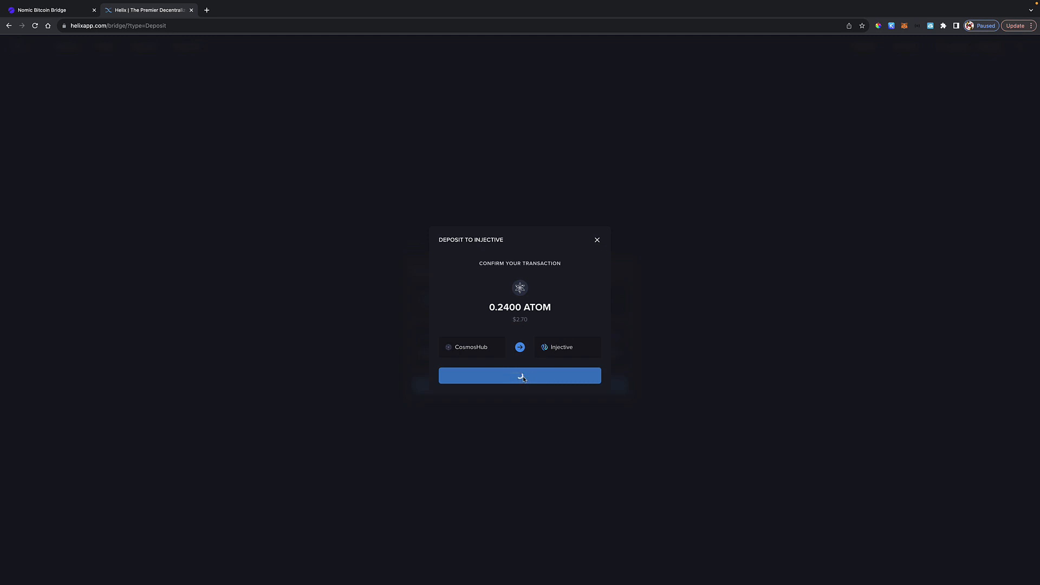
left_click(520, 376)
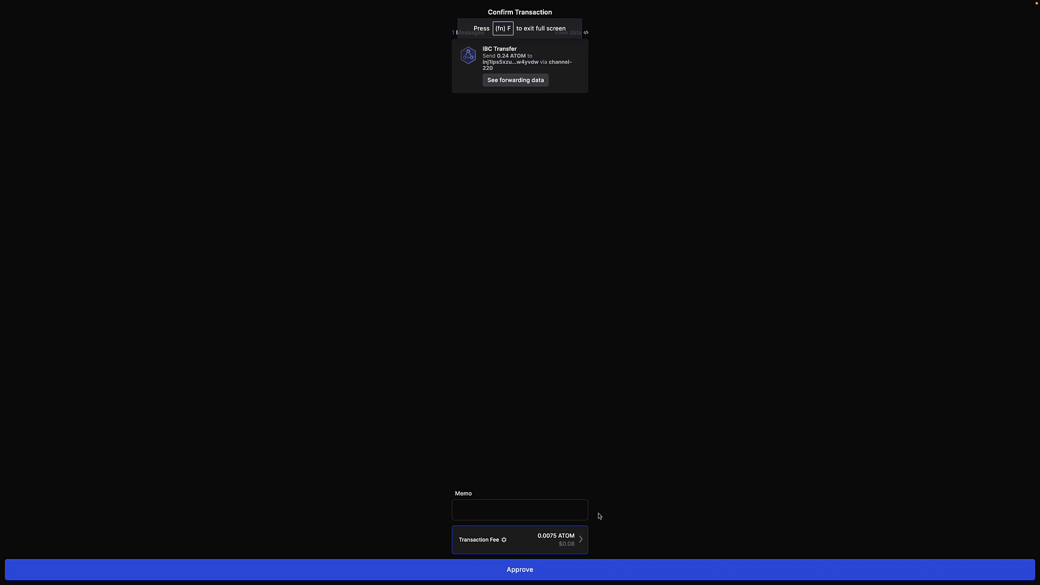
mouse_move(556, 569)
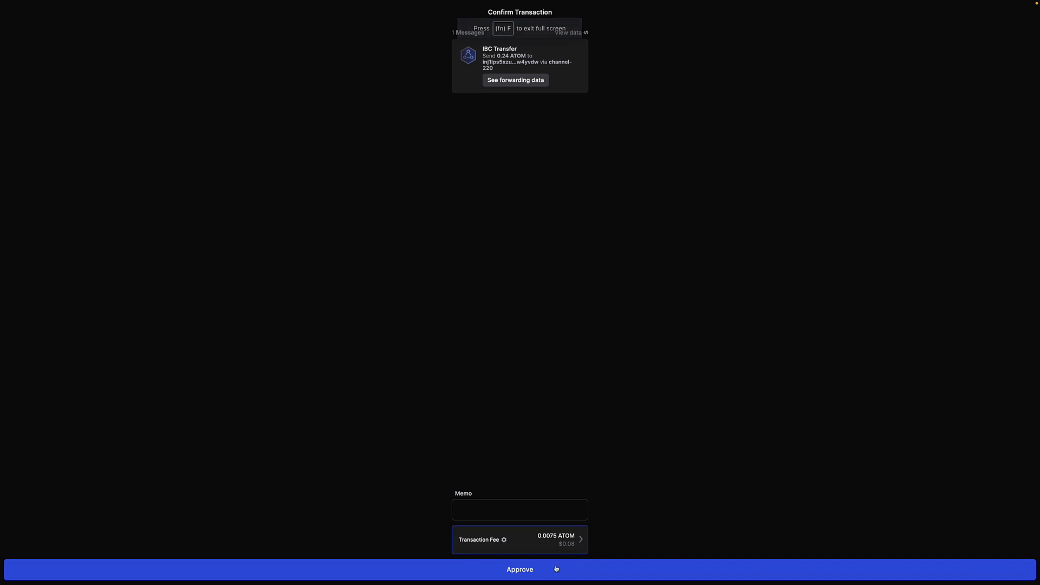
left_click(519, 570)
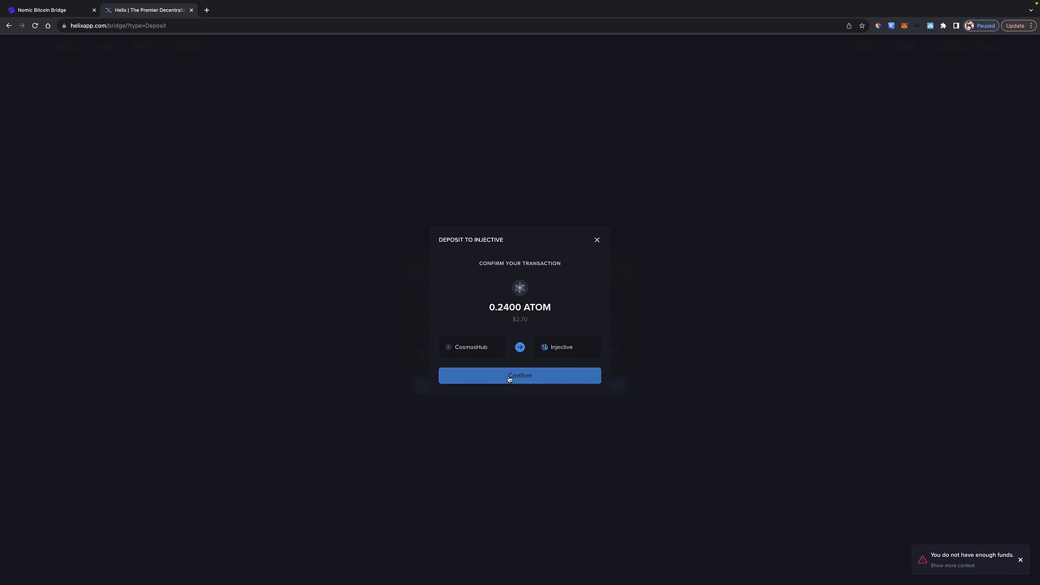
left_click(519, 376)
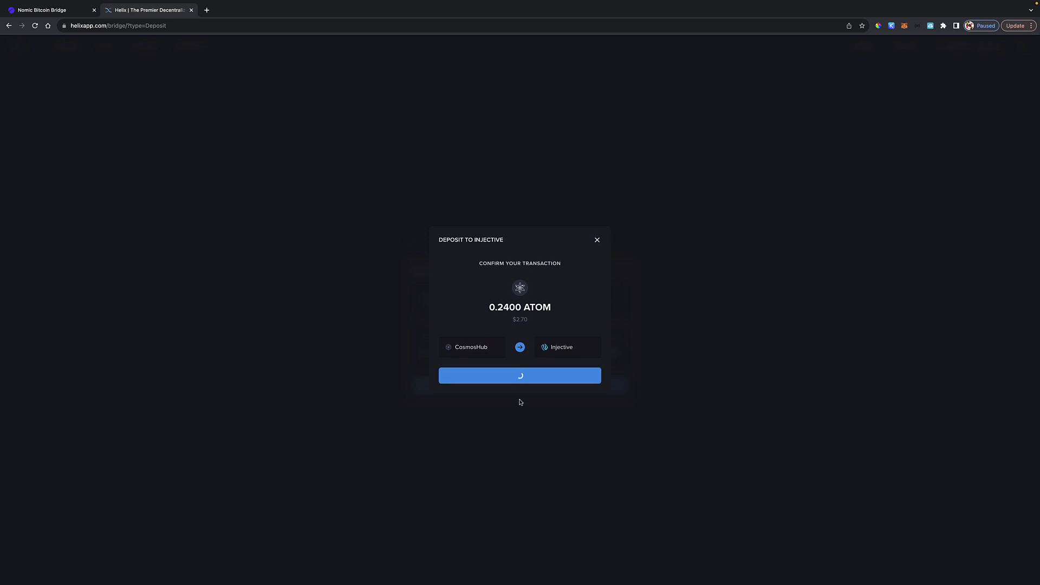
left_click(519, 375)
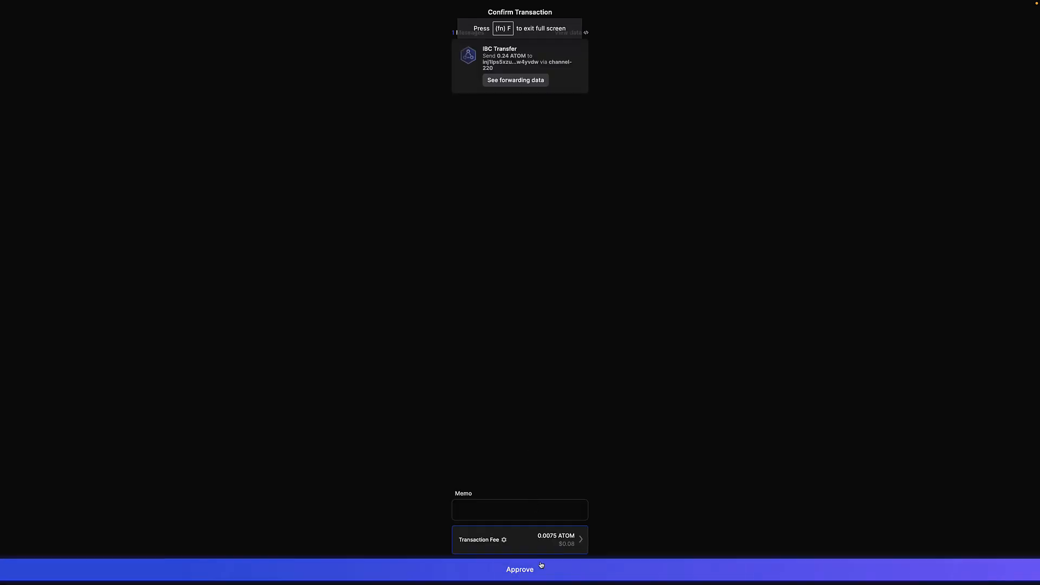
left_click(519, 569)
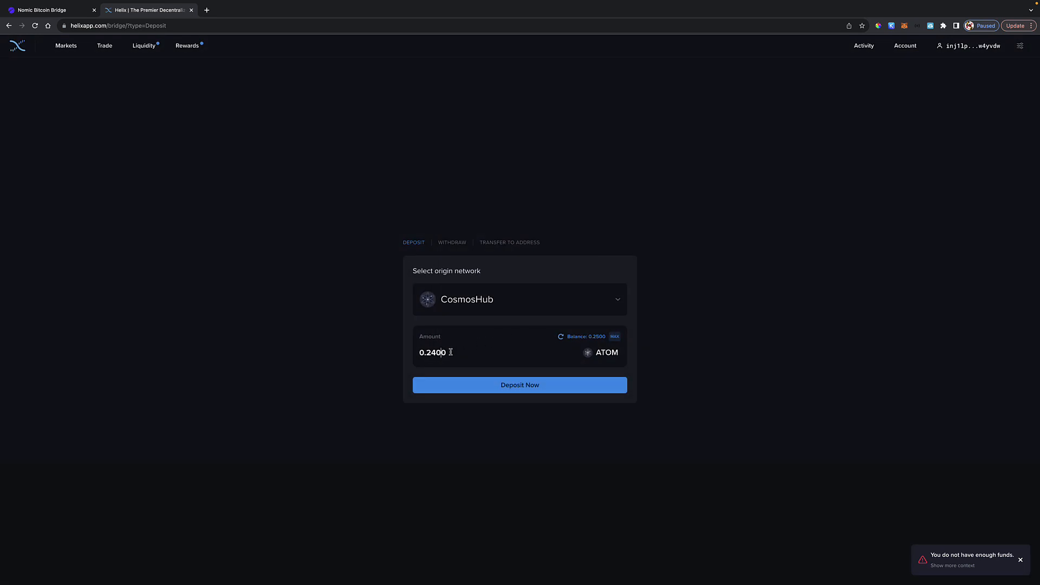
Step: Deposit 0.2000 ATOM to Injective and approve the transfer in Keplr successfully
type("1")
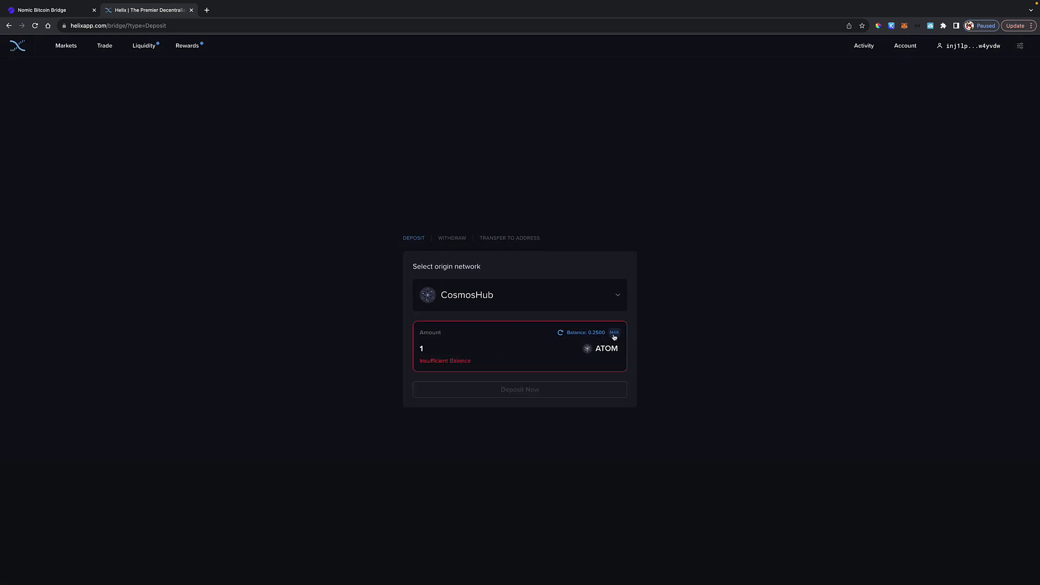
left_click(614, 332)
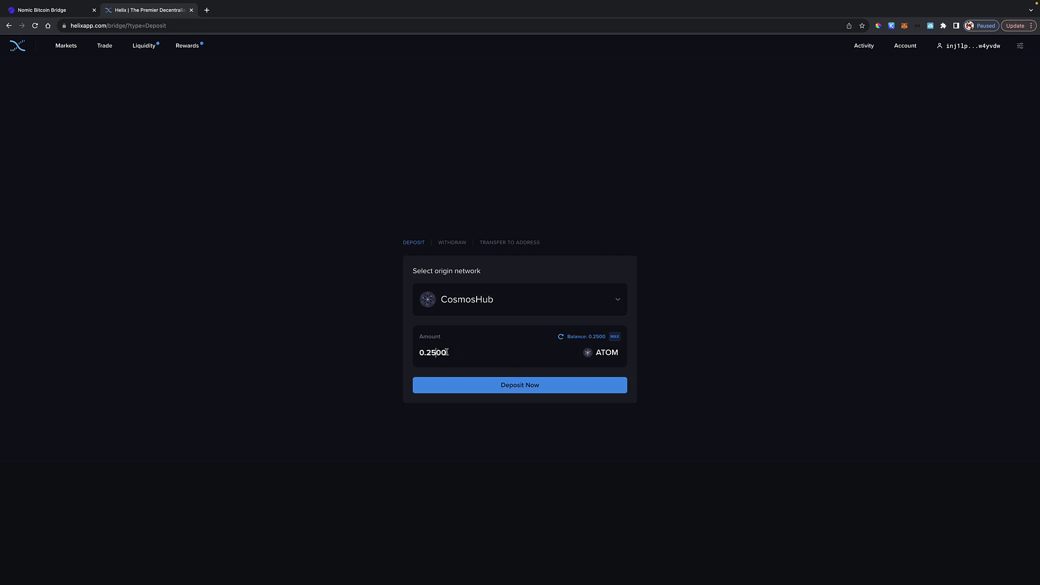
type("0.2000")
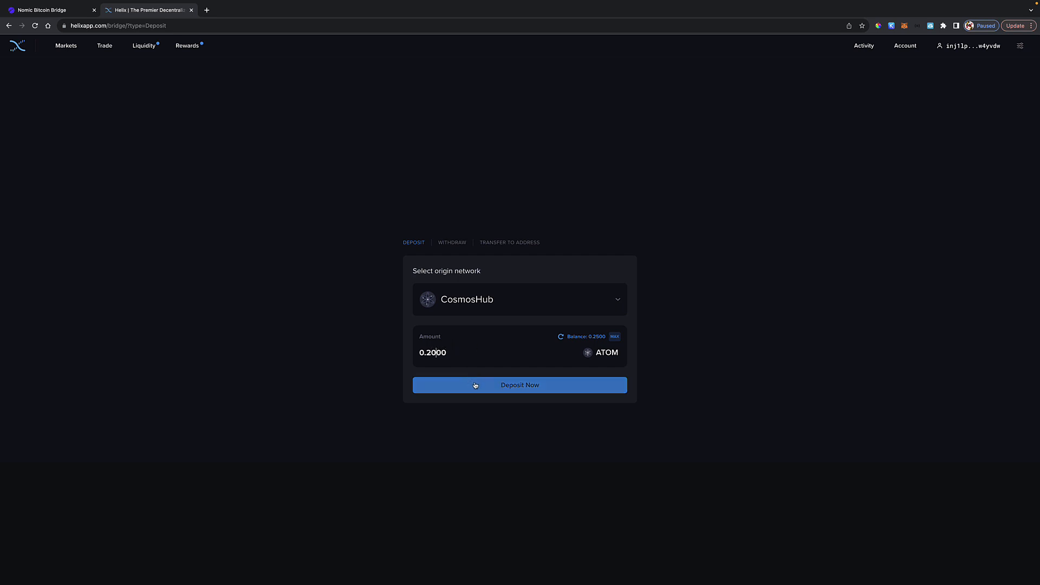
left_click(519, 385)
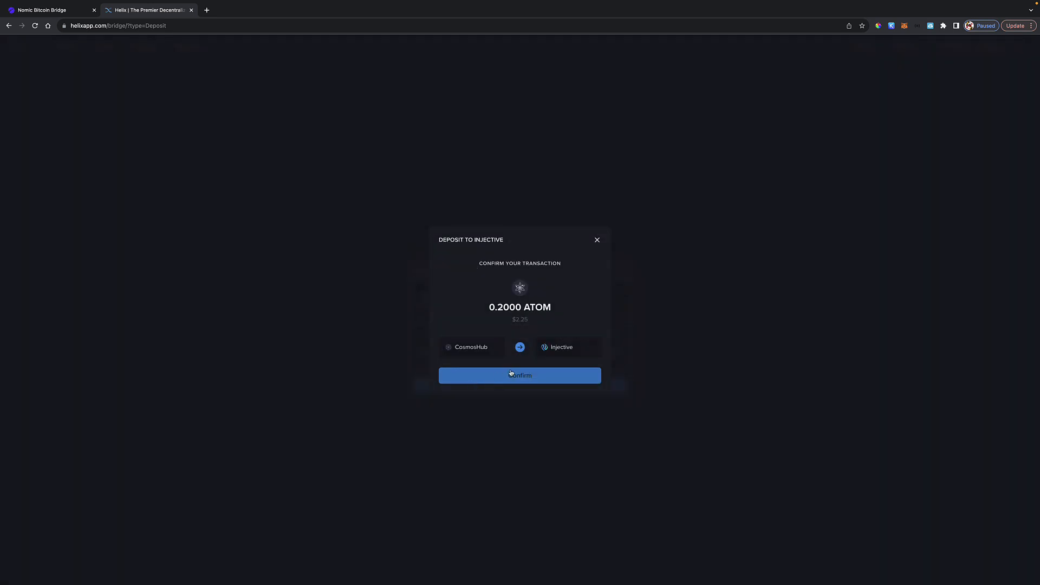
left_click(519, 375)
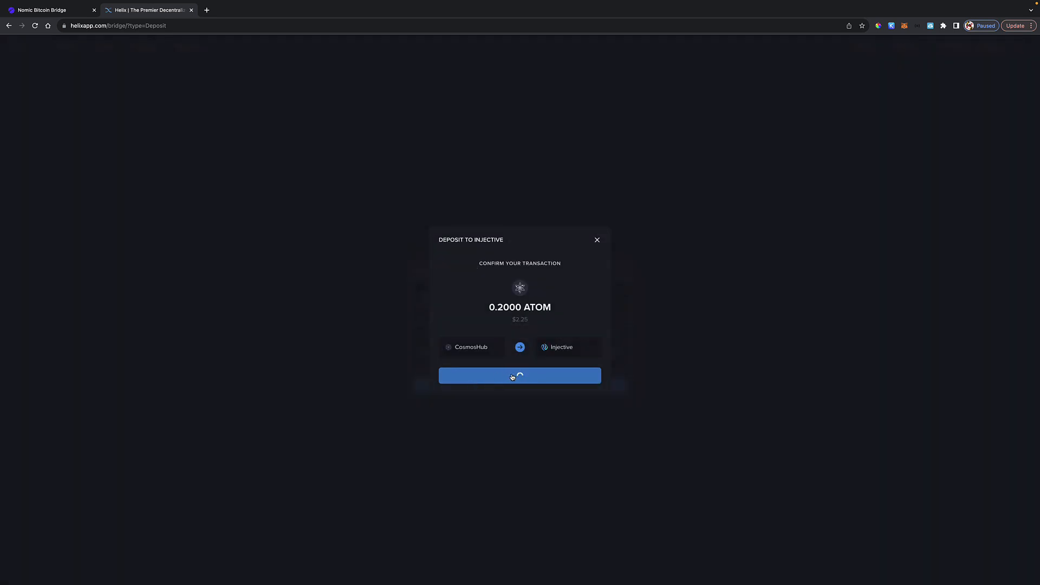
left_click(520, 376)
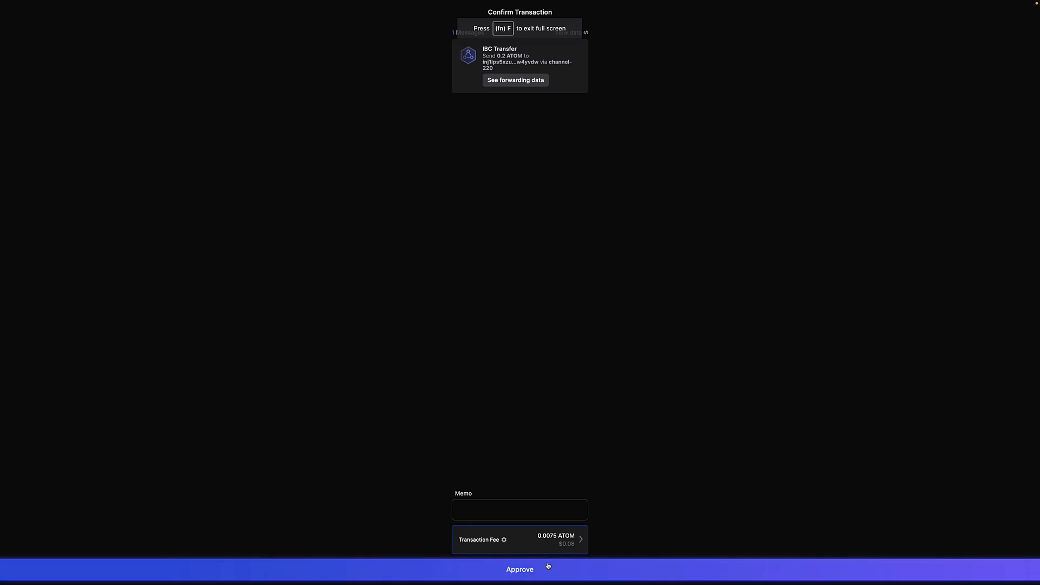
left_click(519, 569)
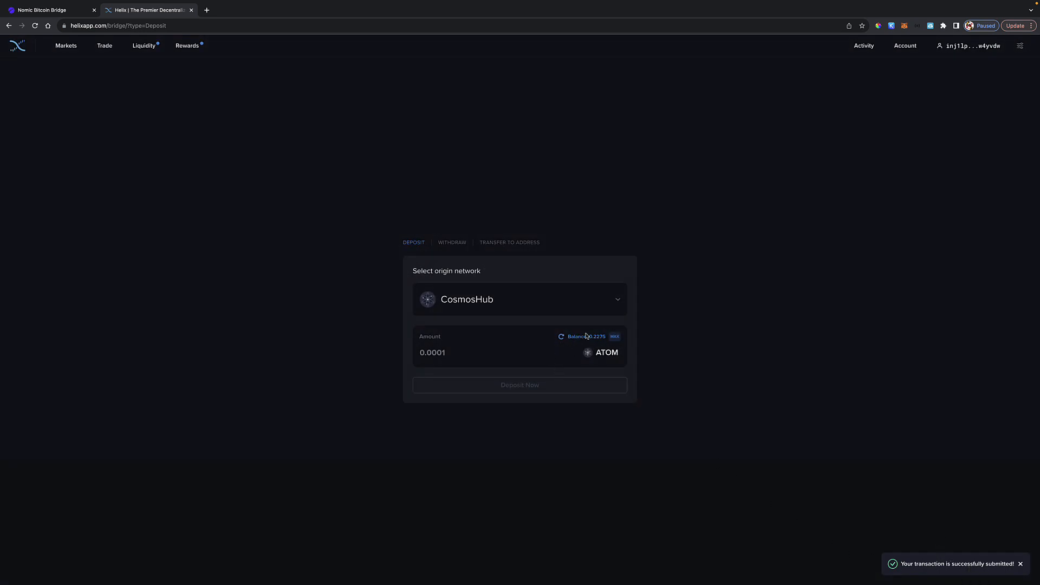
mouse_move(588, 345)
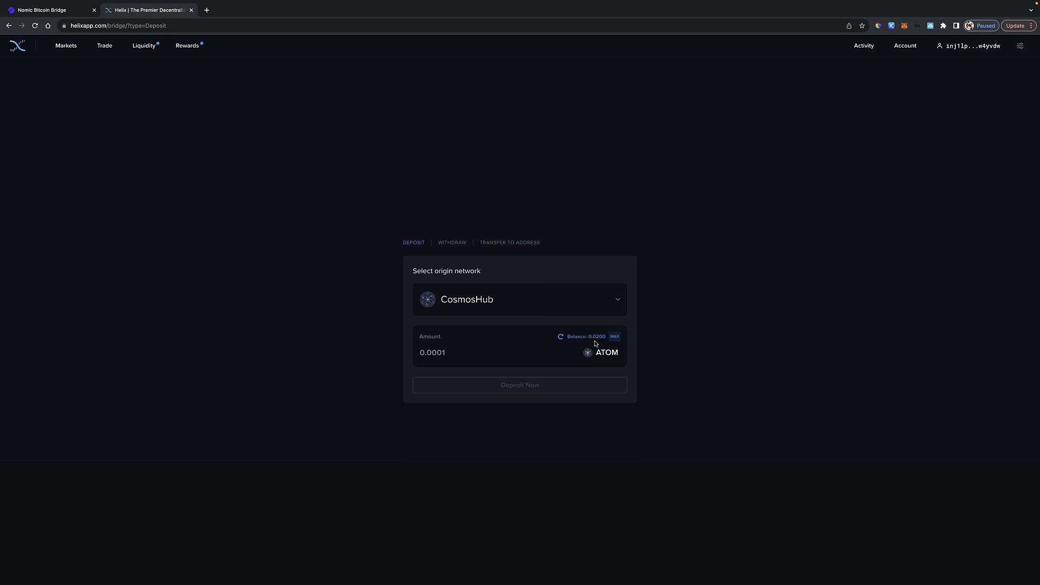
mouse_move(602, 344)
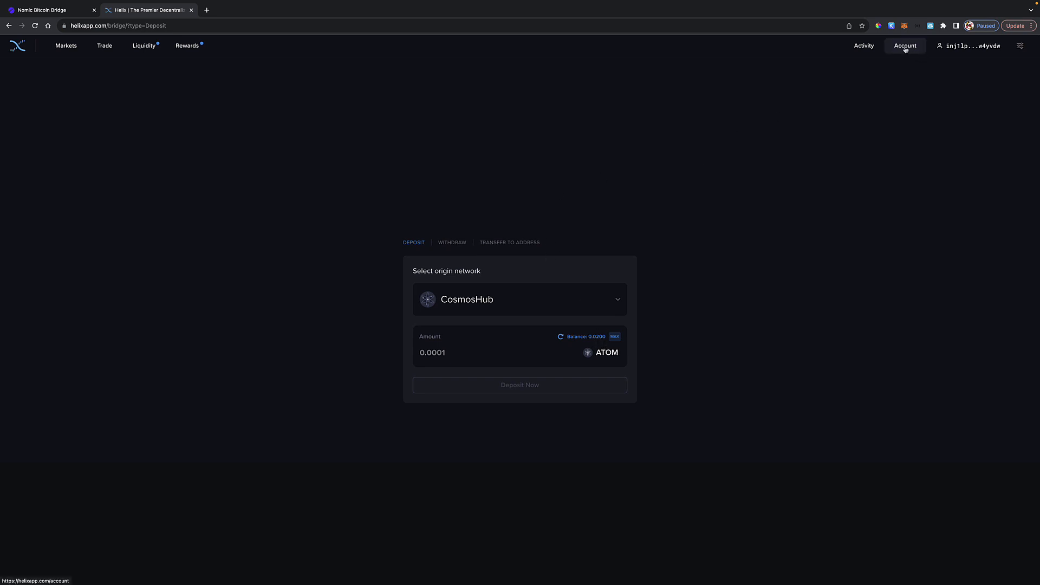
Step: Show the Account Overview listing 0.2000 ATOM worth about 2.25 USD
left_click(903, 45)
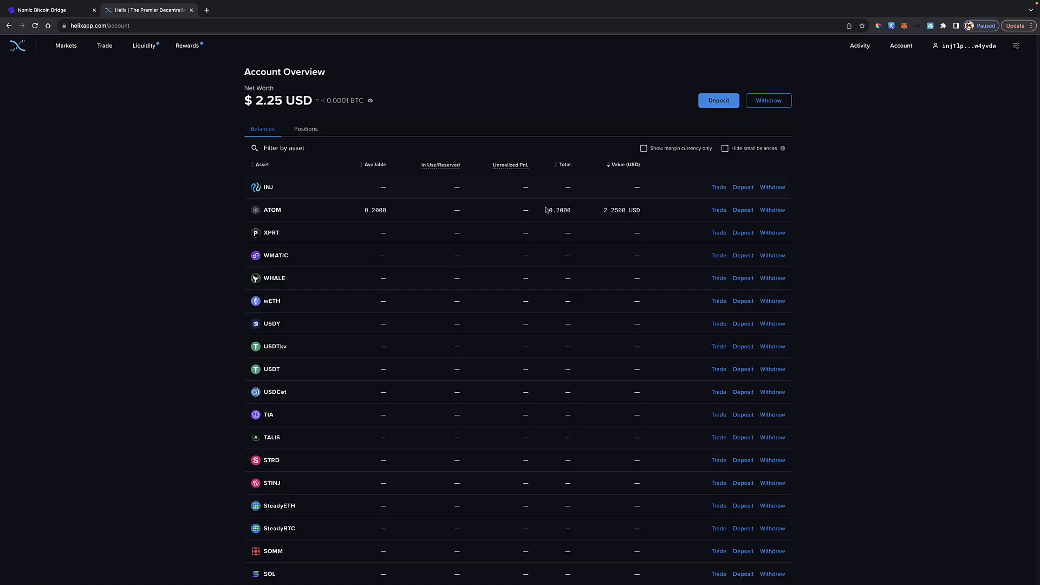
mouse_move(383, 193)
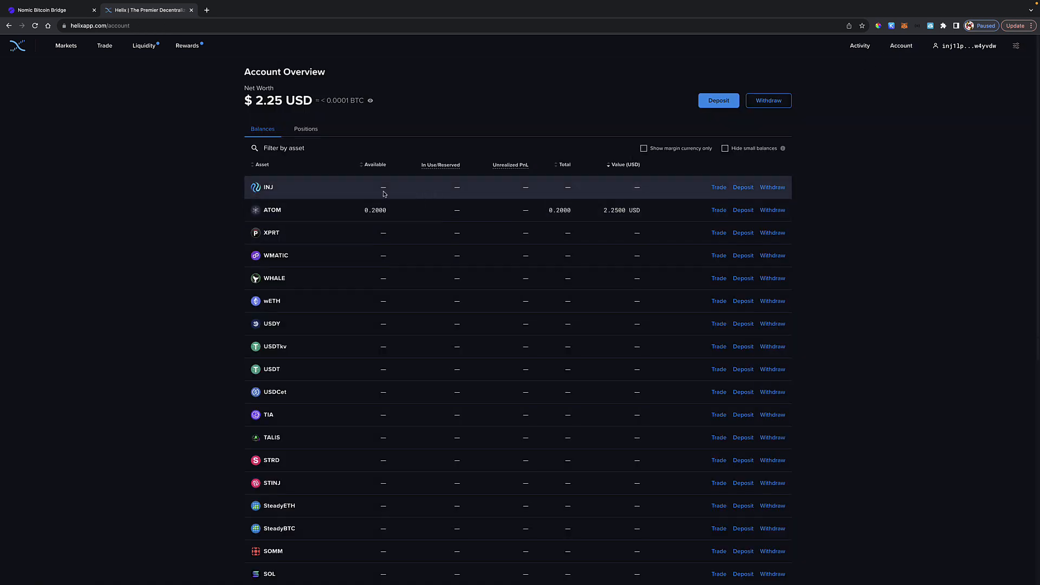
mouse_move(635, 193)
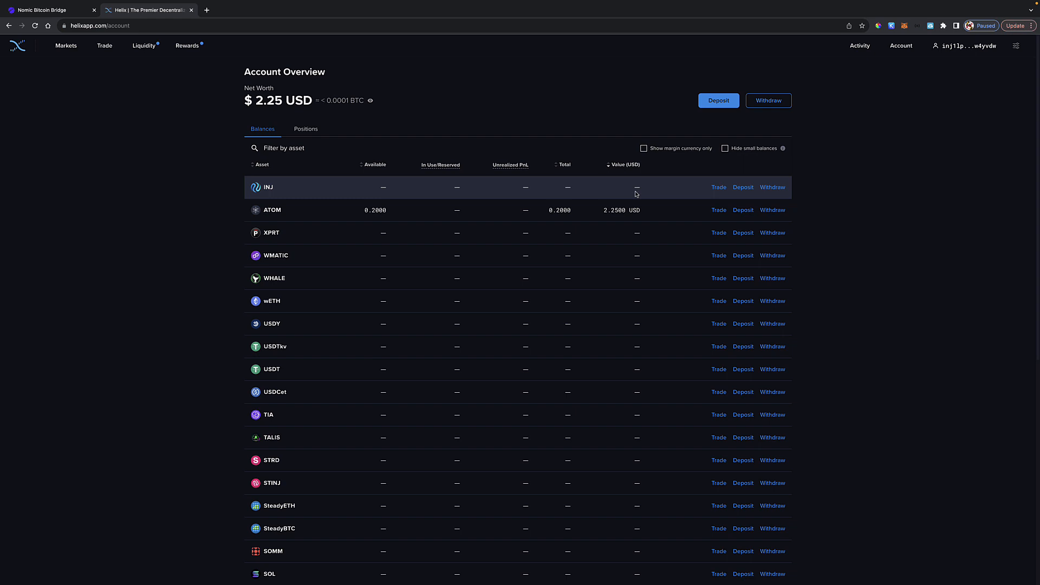
mouse_move(78, 65)
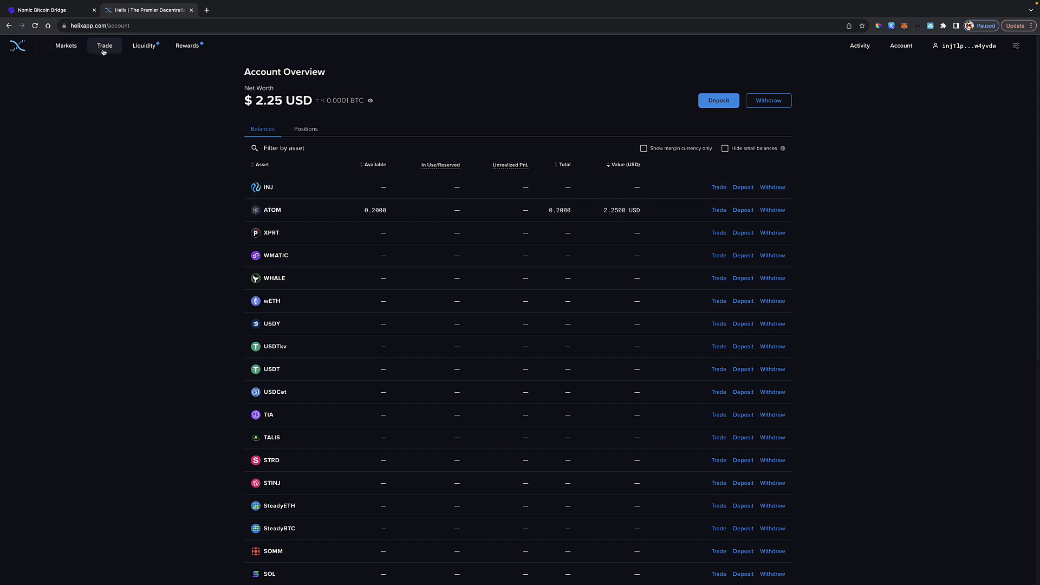
Step: Set up a swap paying the whole ATOM balance for INJ and expand the fees breakdown
left_click(104, 45)
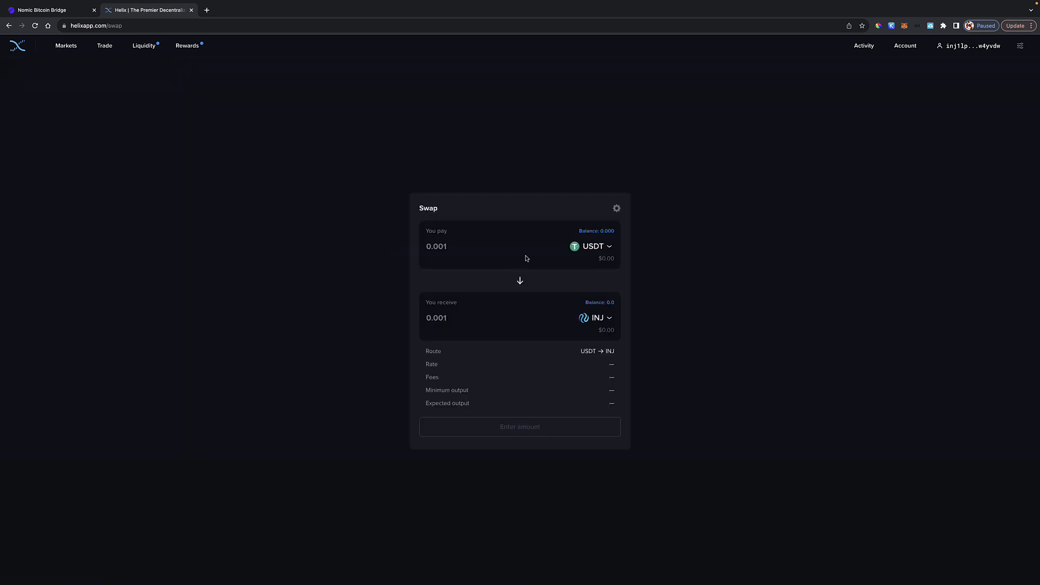
left_click(591, 246)
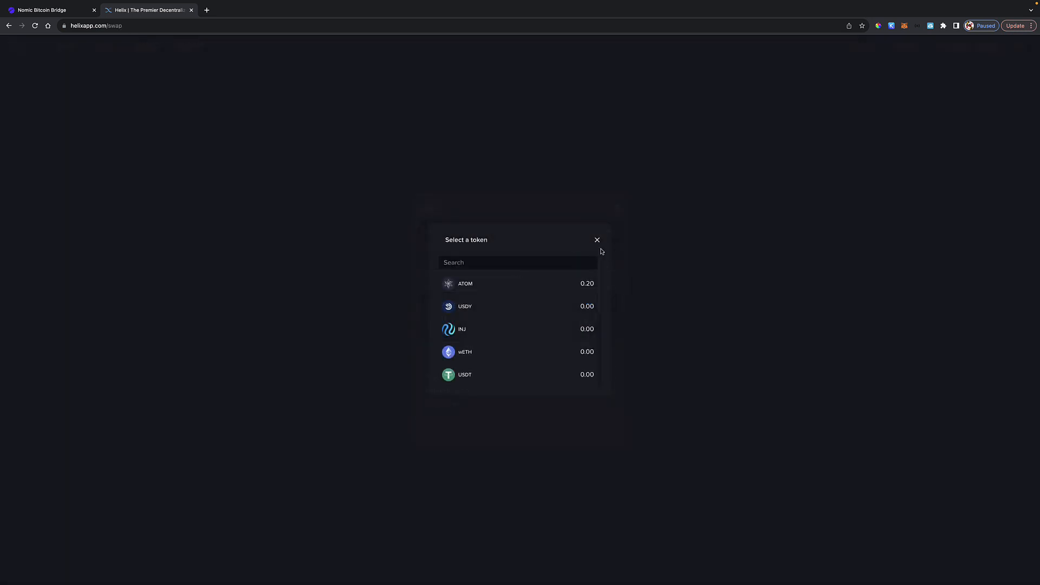
left_click(464, 375)
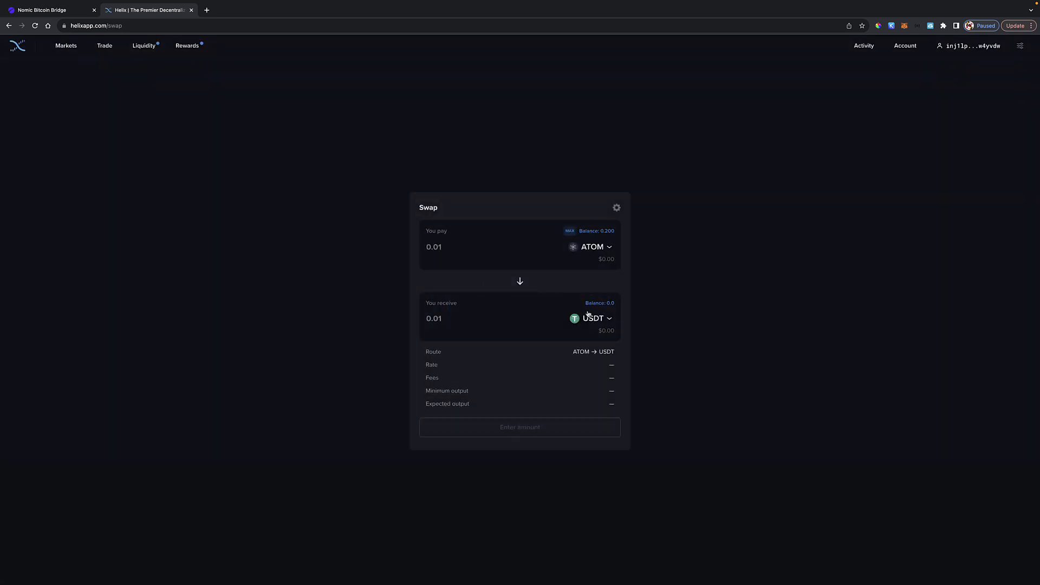
left_click(595, 319)
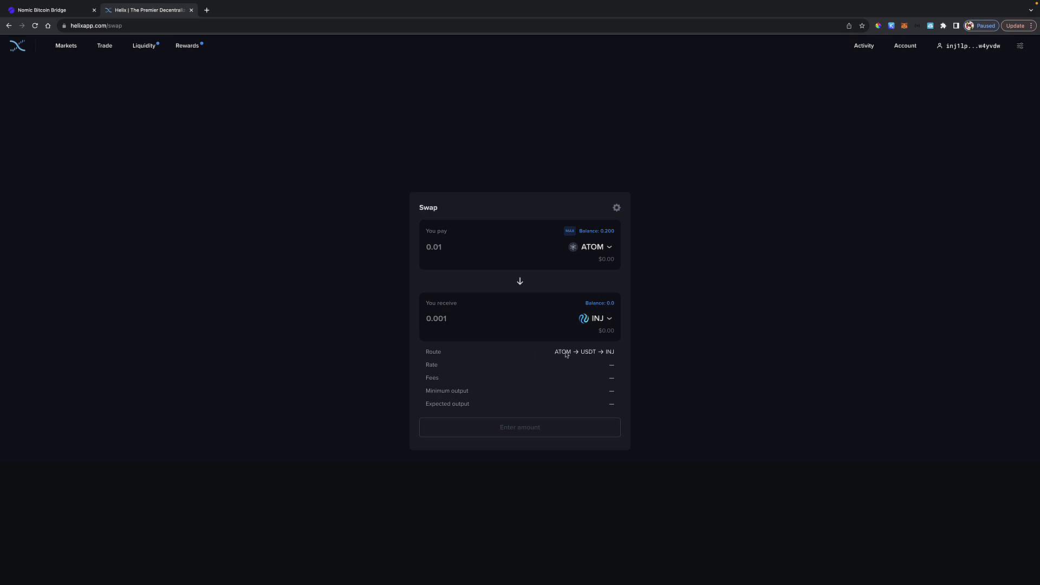
left_click(570, 231)
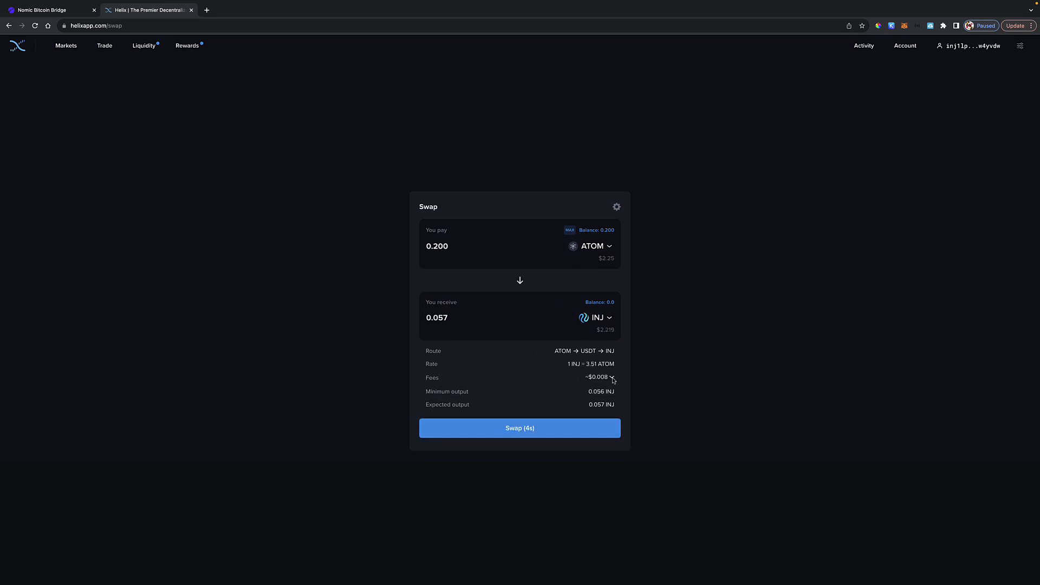
left_click(612, 378)
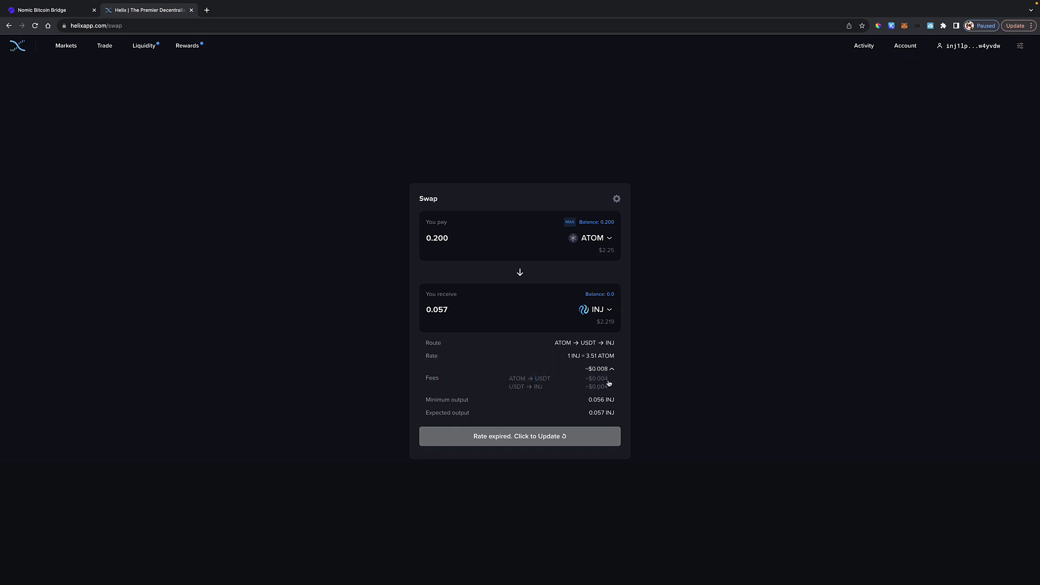
mouse_move(600, 384)
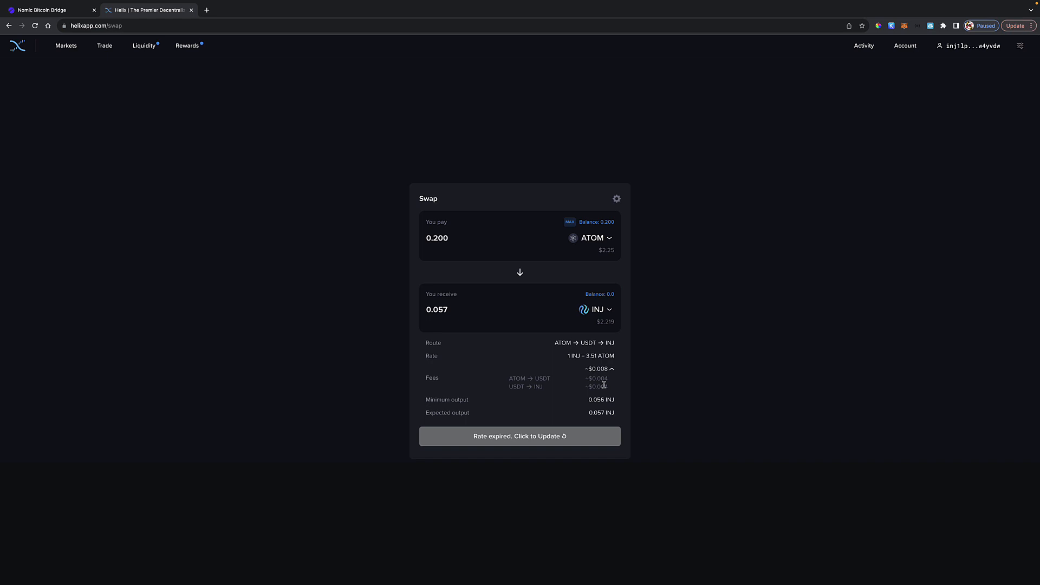
mouse_move(605, 385)
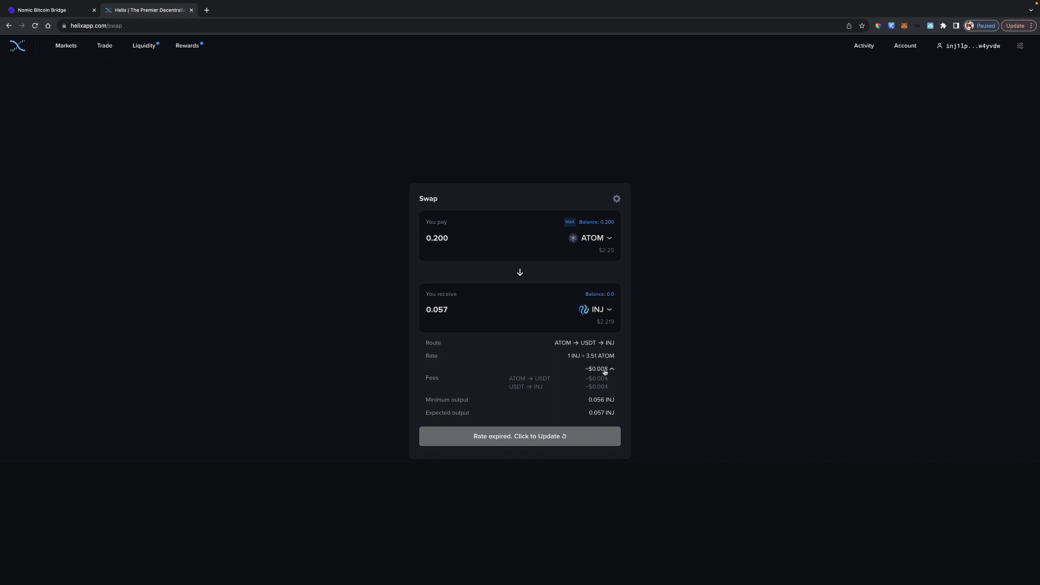
mouse_move(605, 375)
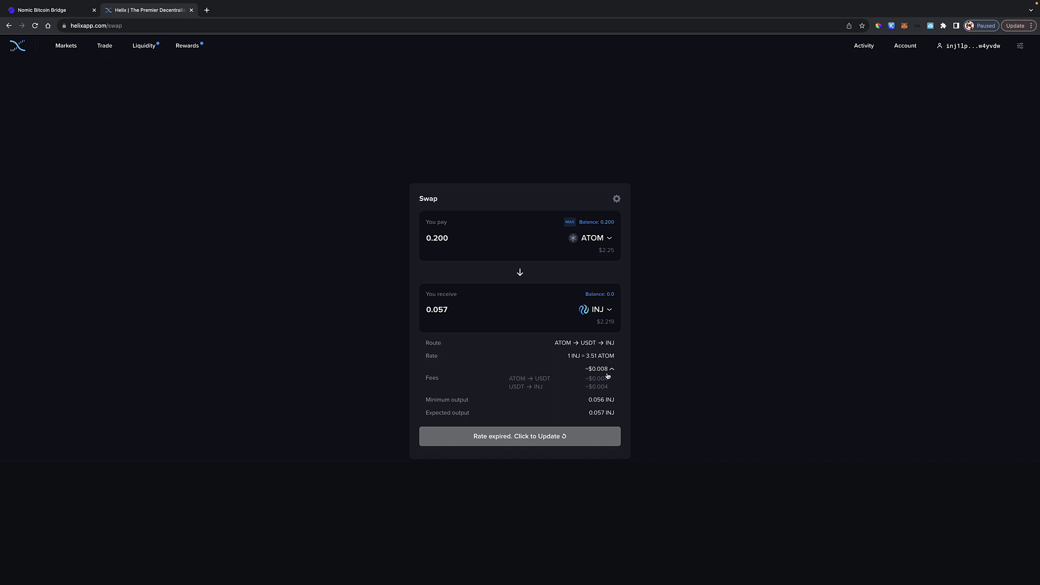
mouse_move(600, 383)
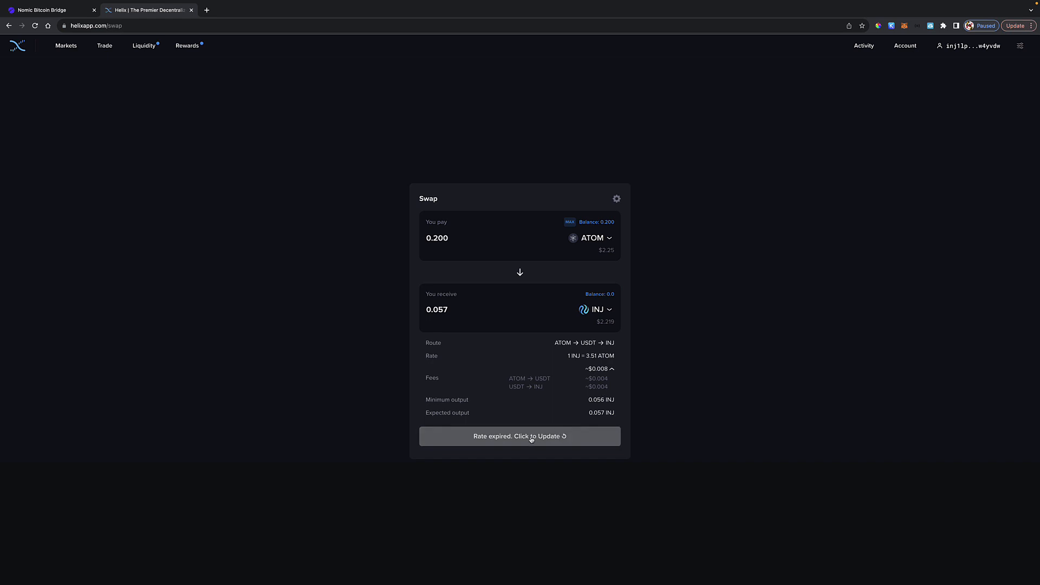
Step: Refresh the expired rate, swap 0.200 ATOM for 0.057 INJ with Keplr approval, and return to the form
left_click(520, 436)
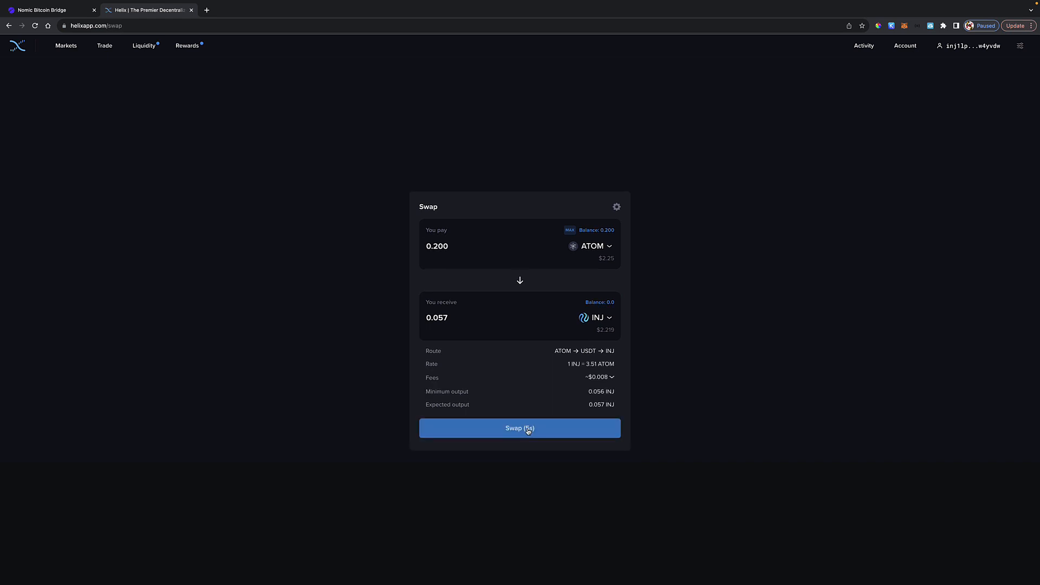
left_click(519, 427)
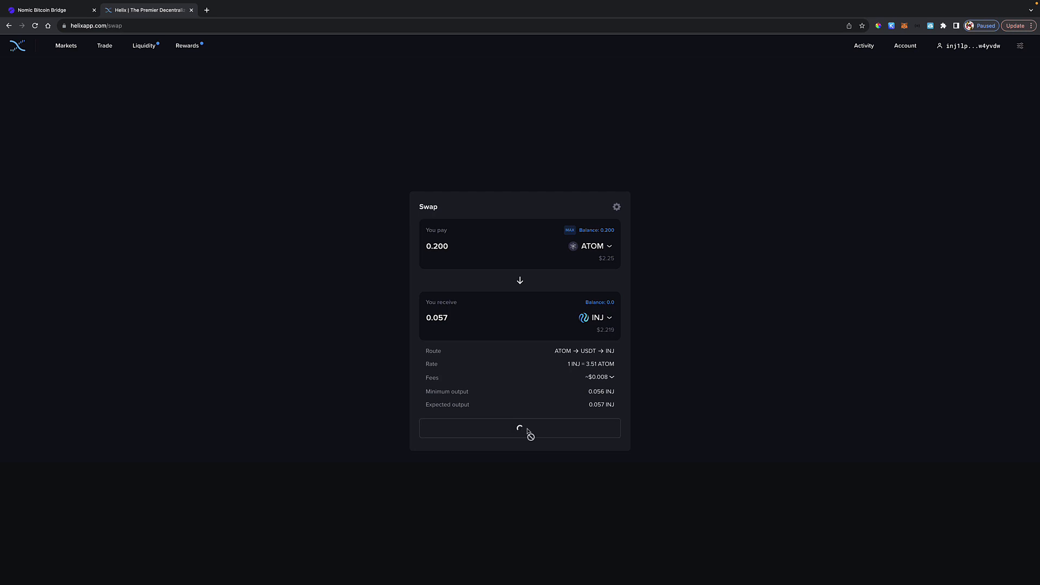
left_click(519, 428)
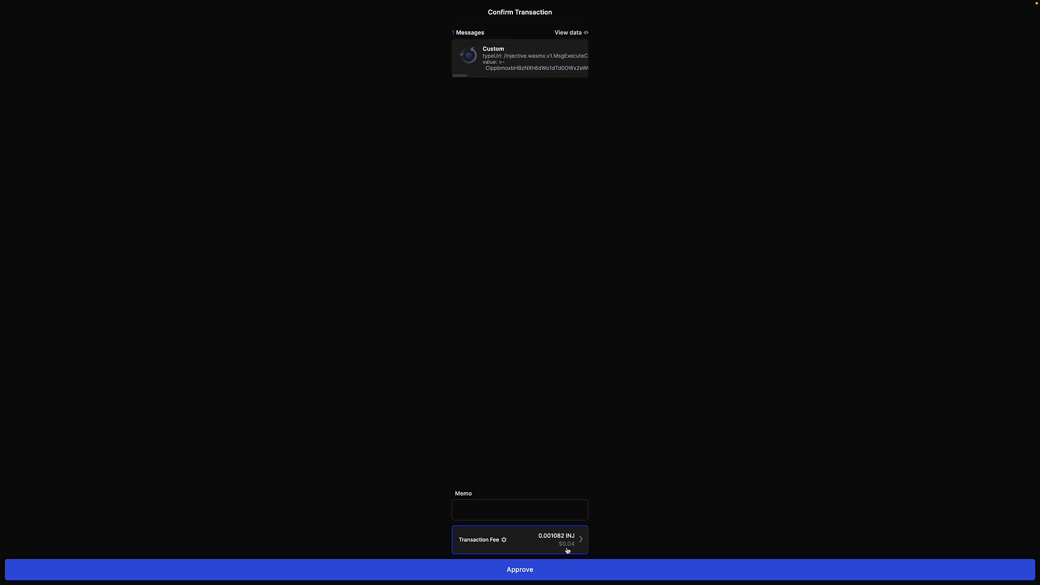
left_click(519, 569)
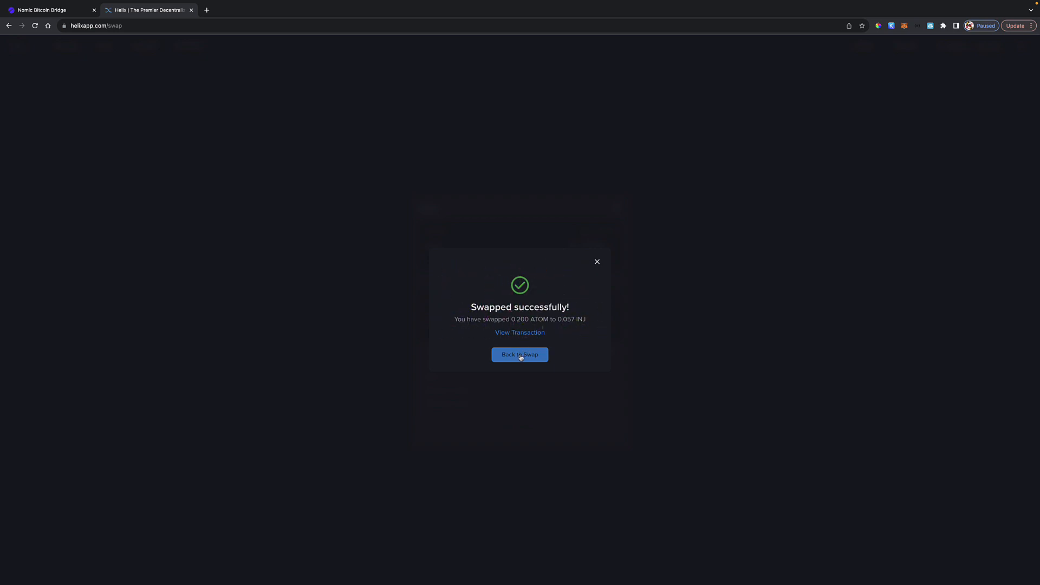
left_click(520, 355)
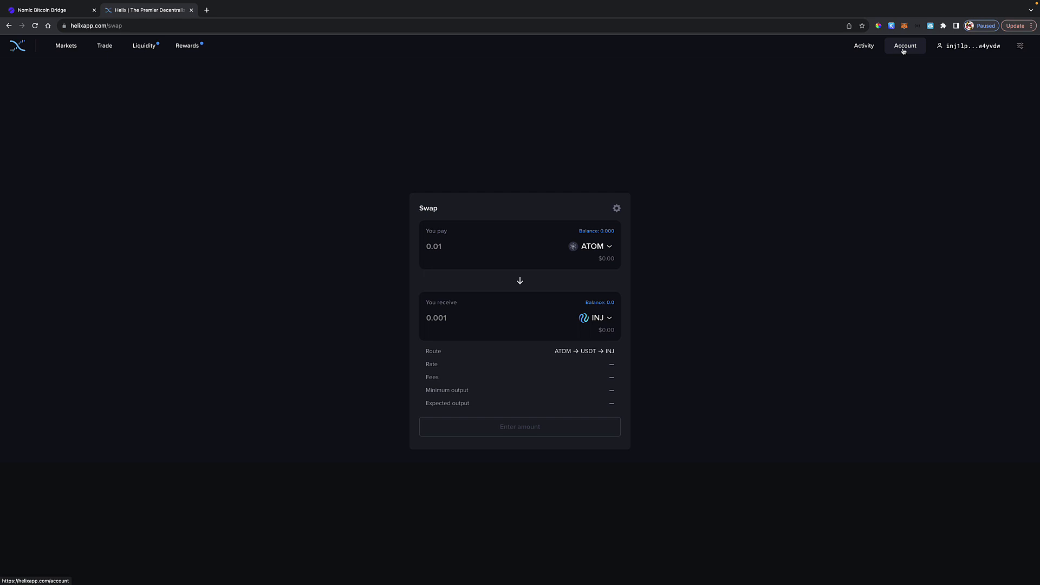
Step: Check the account balances showing 0.0570 INJ, then show the Trade modes menu
left_click(904, 45)
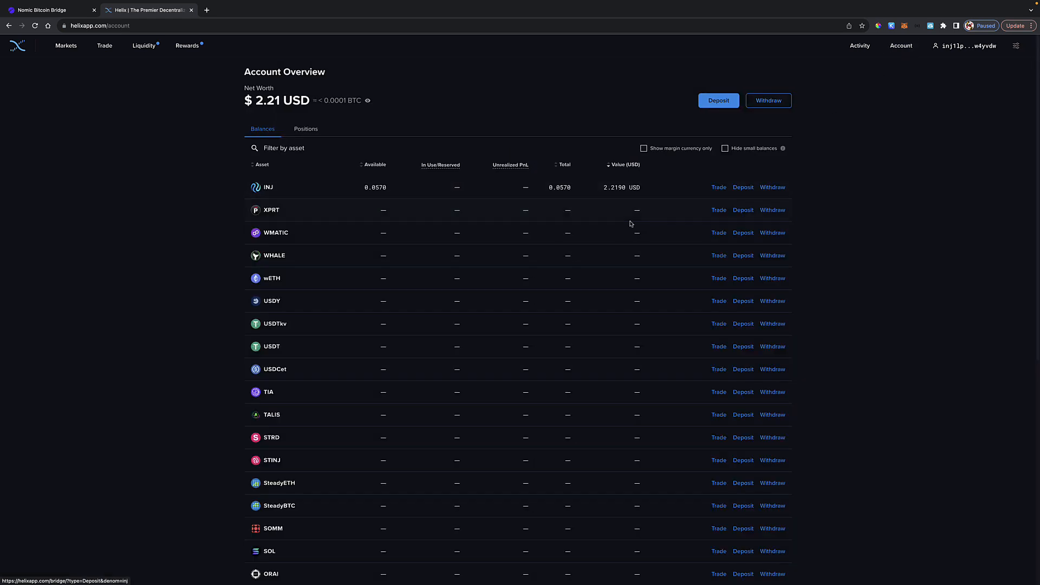
mouse_move(369, 197)
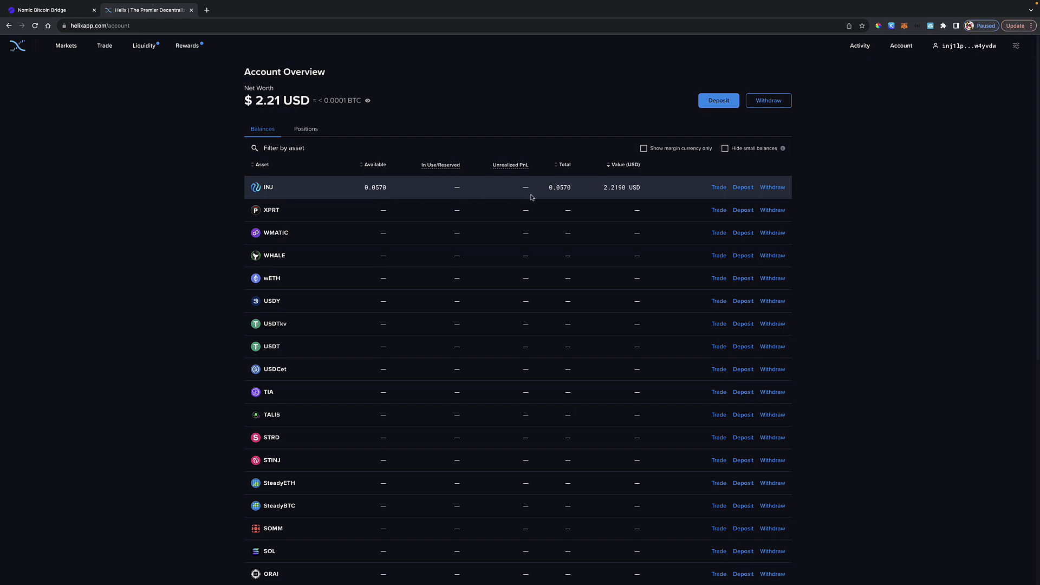
mouse_move(558, 197)
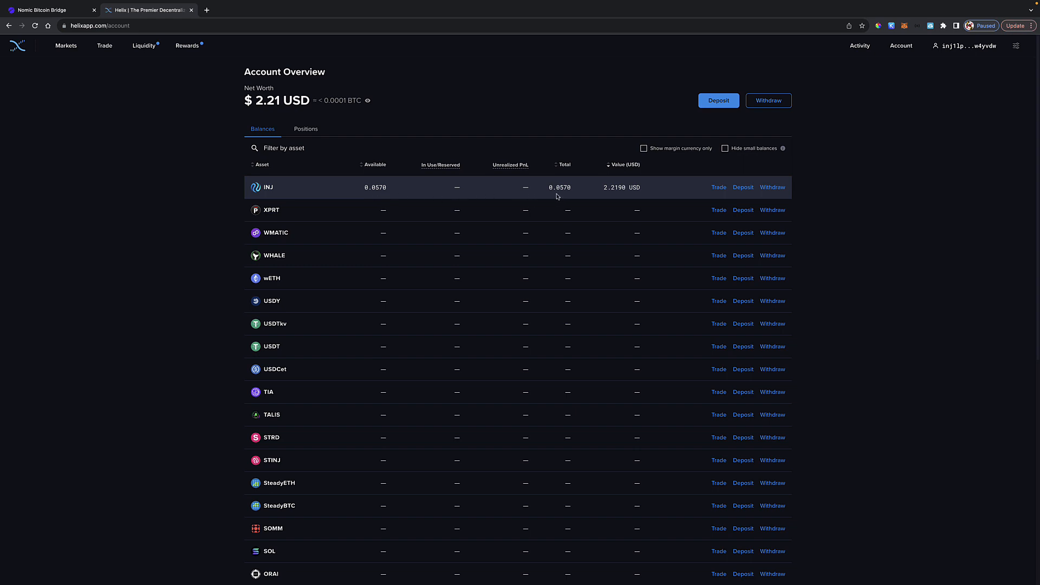
mouse_move(352, 195)
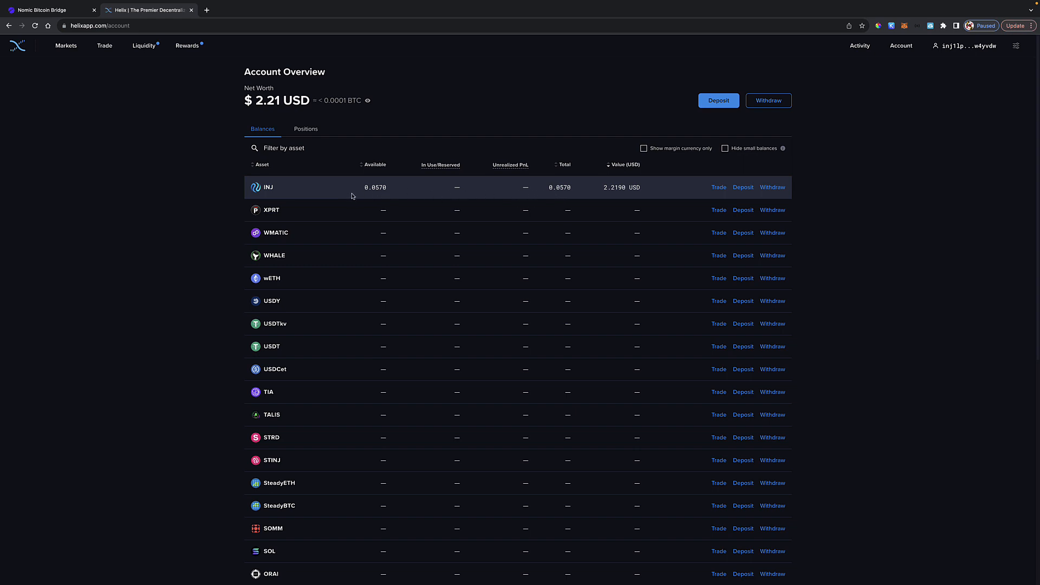
mouse_move(380, 194)
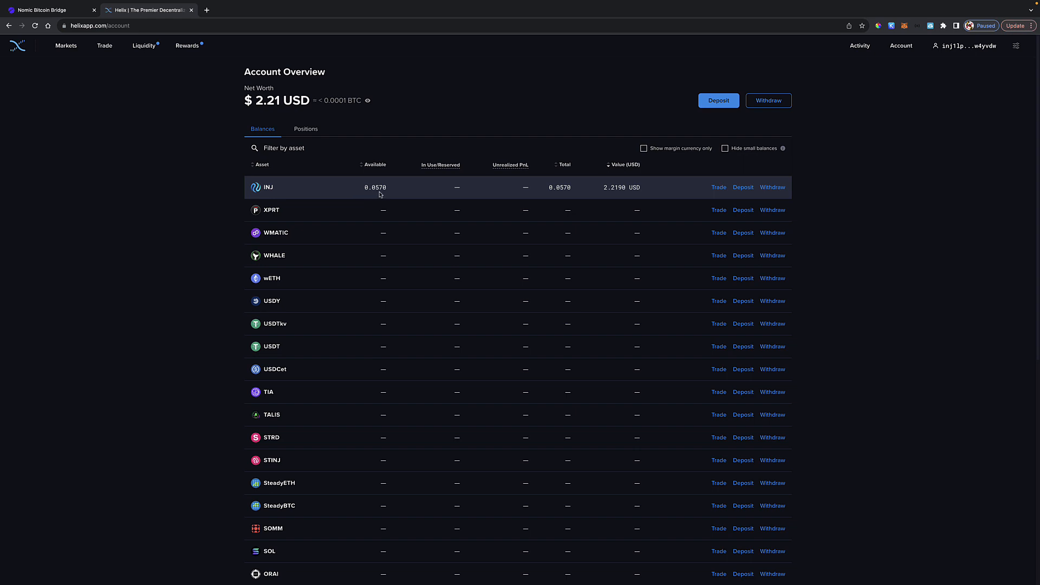
left_click(104, 45)
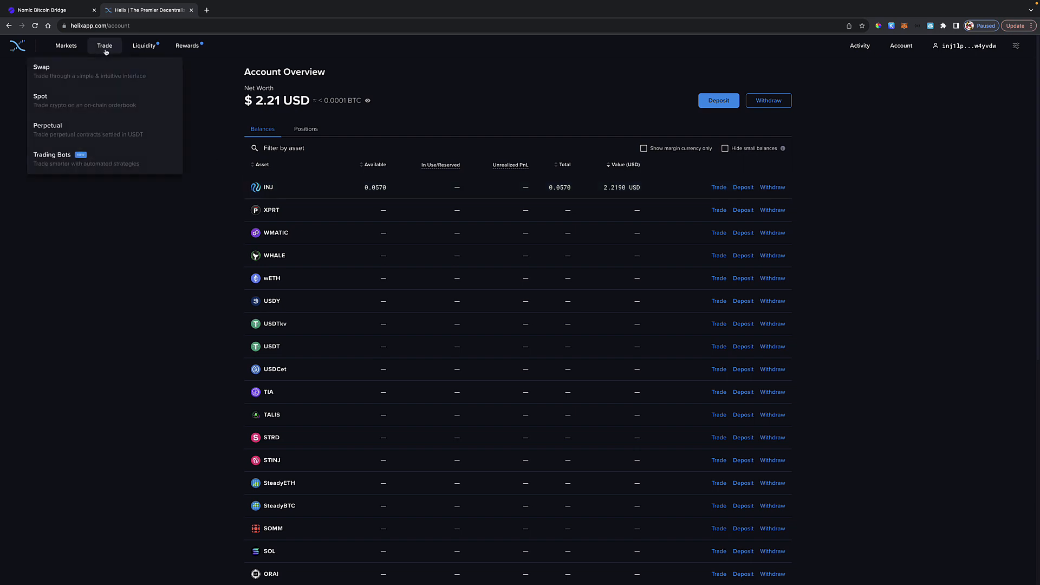
Step: Go to Spot trading and switch to the NINJA/INJ market
left_click(40, 100)
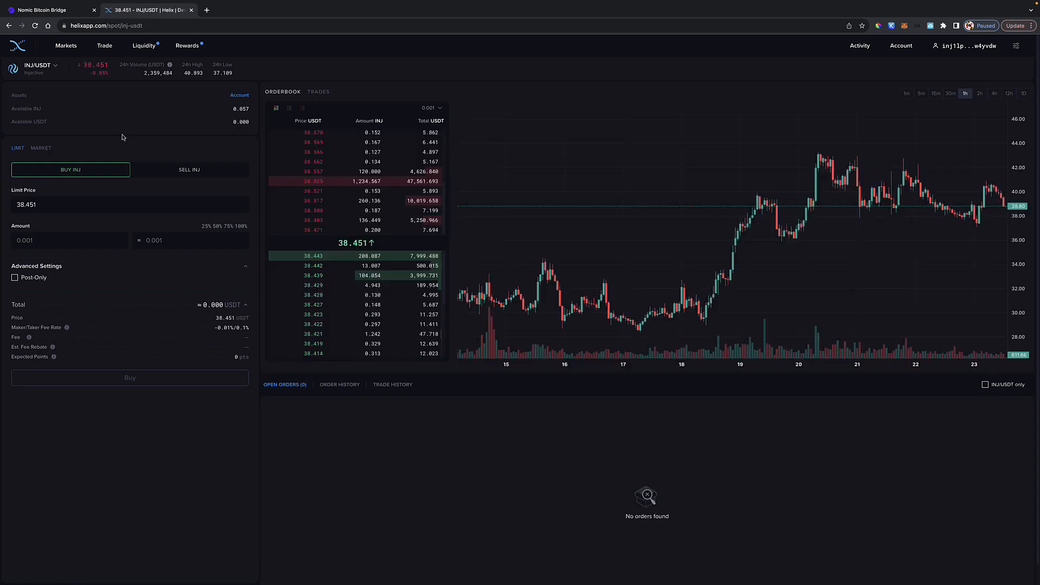
left_click(35, 65)
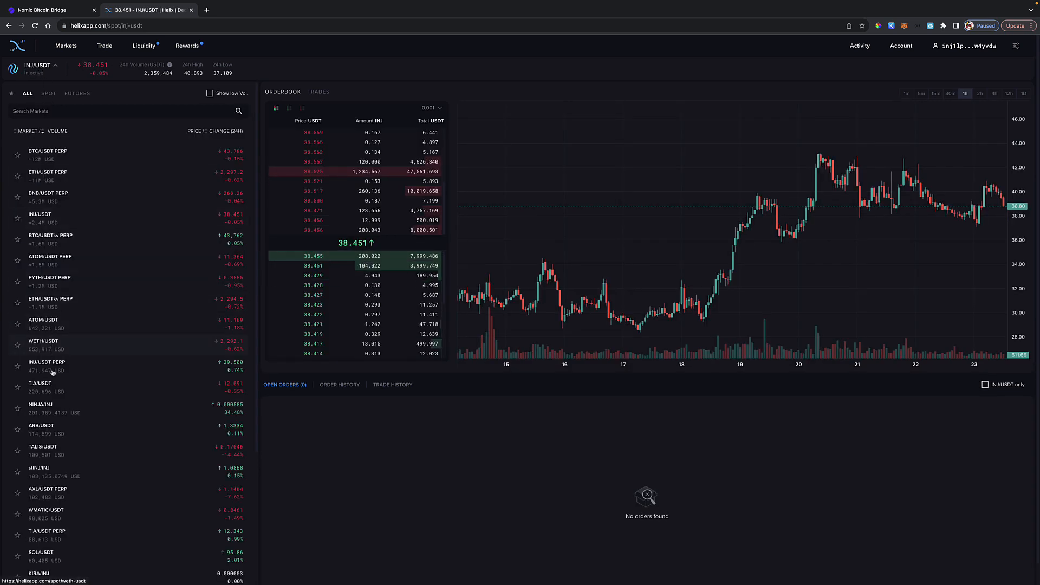
left_click(39, 405)
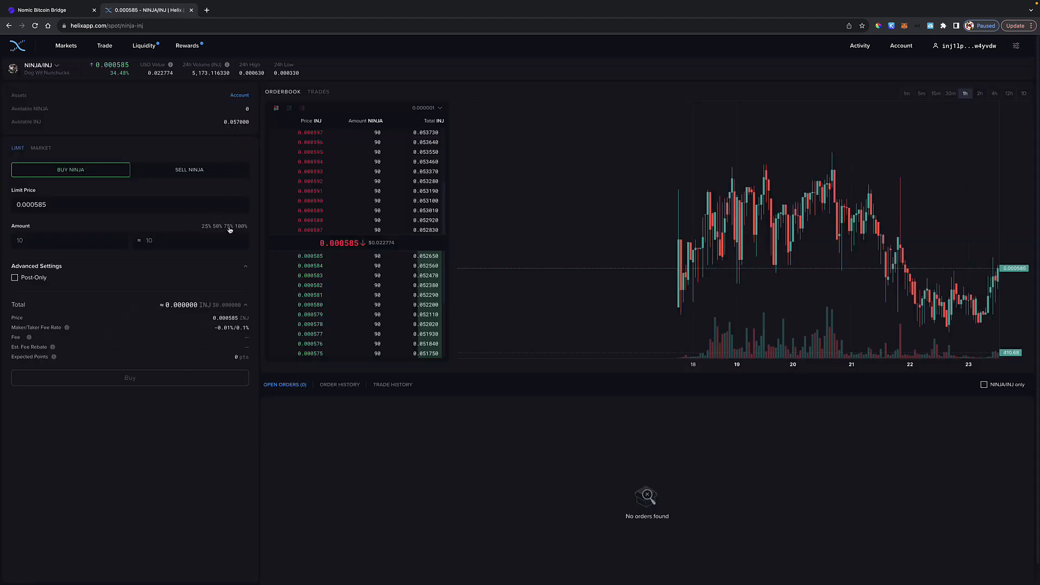
Step: Buy 70 NINJA using 75% of the INJ balance, approving the order in Keplr
left_click(230, 225)
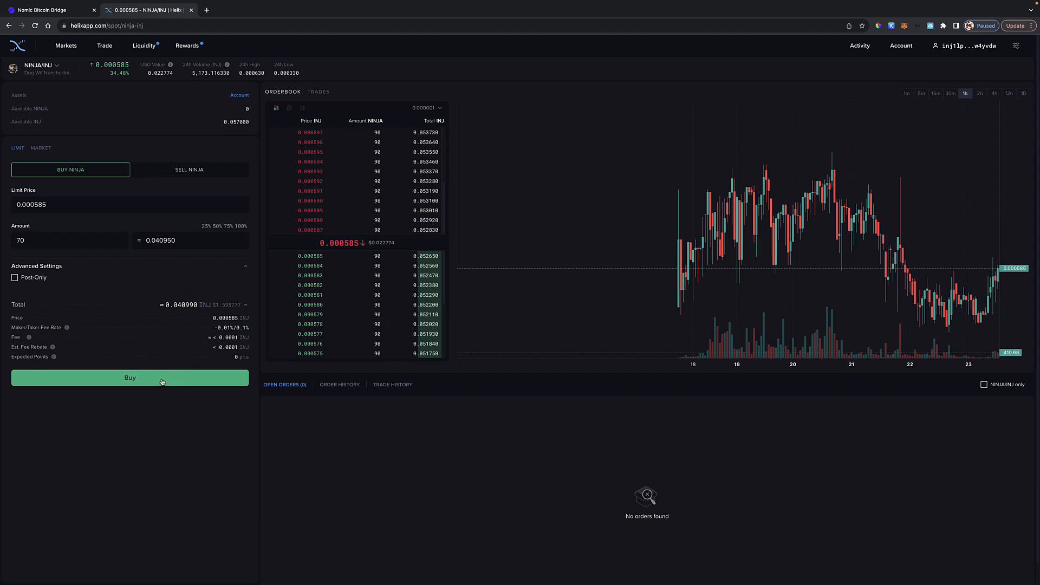
left_click(130, 378)
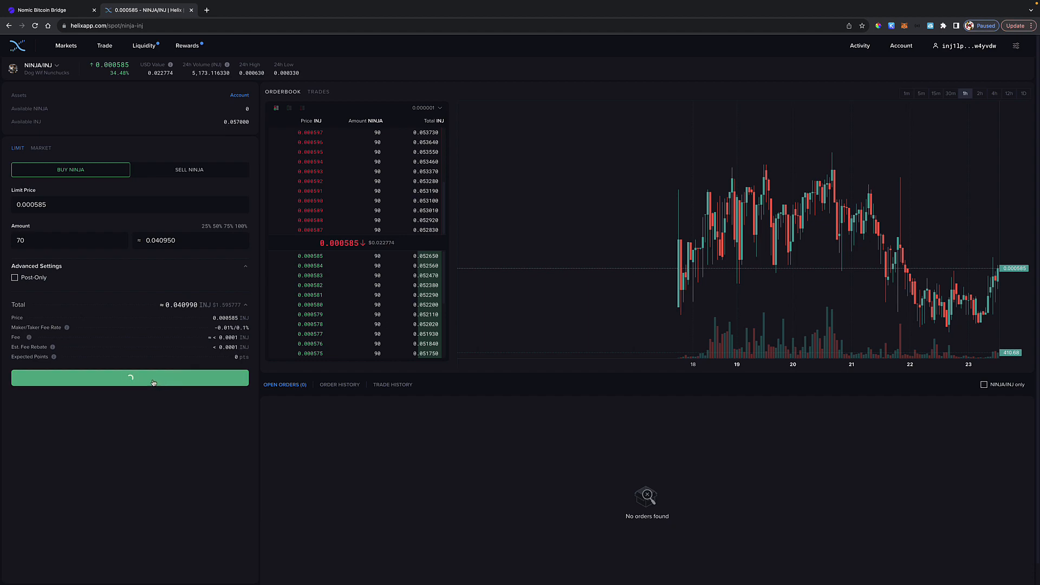
left_click(130, 377)
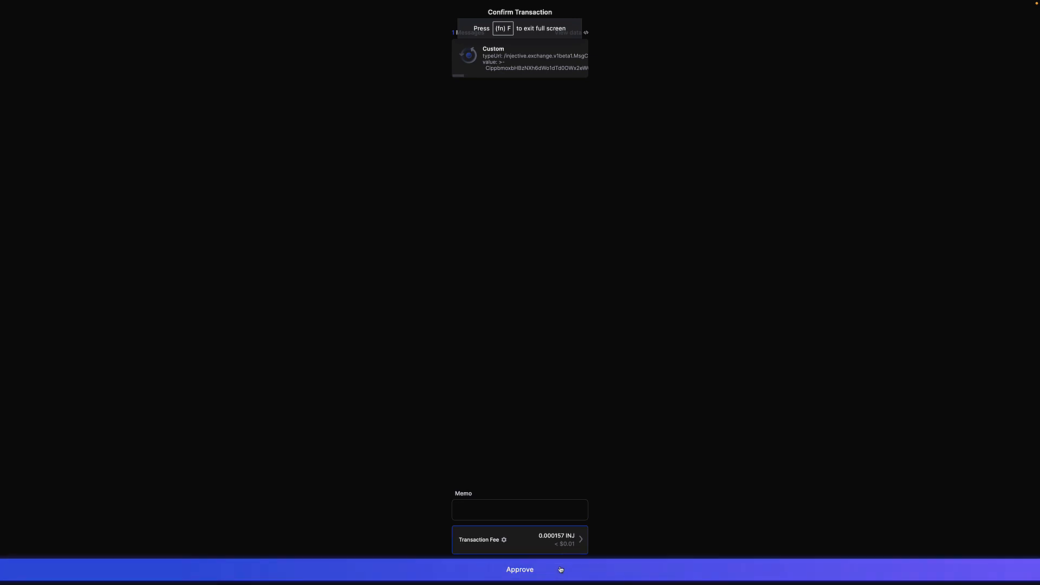
left_click(519, 570)
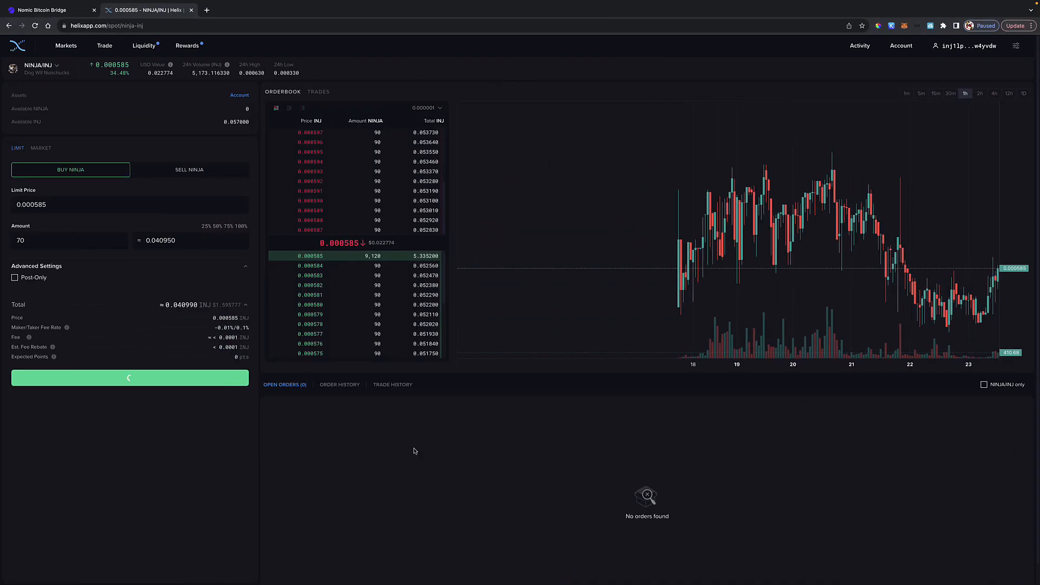
left_click(129, 378)
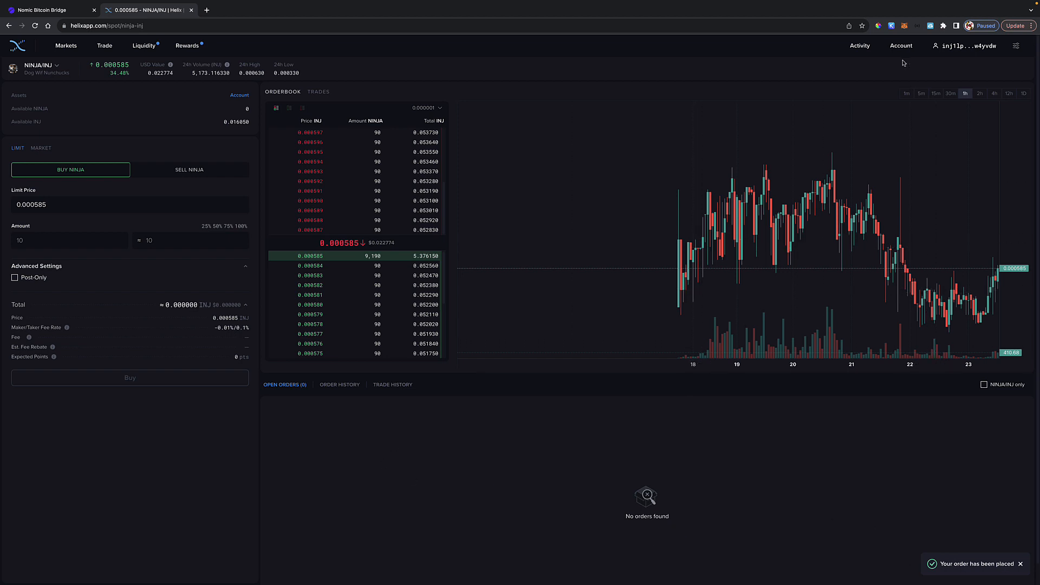
Step: Reload the account overview showing 0.0409 INJ reserved, then bring up the Trade menu
left_click(900, 45)
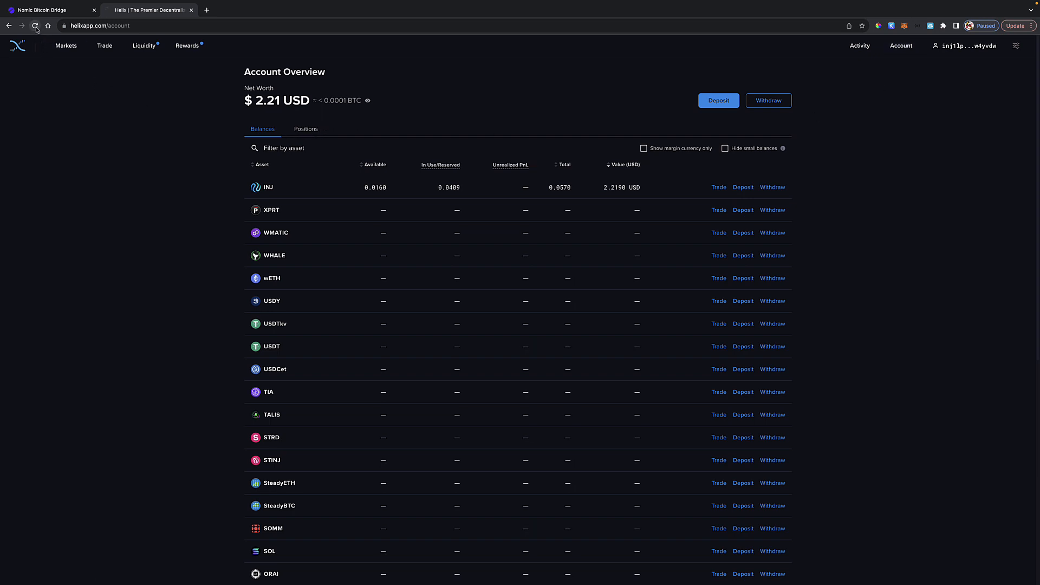
left_click(35, 26)
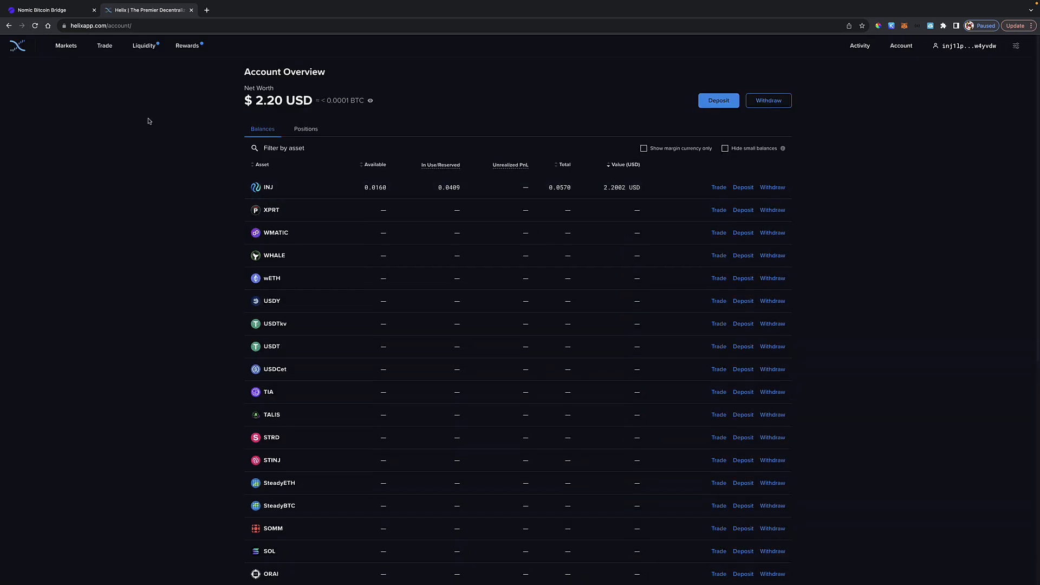
left_click(34, 25)
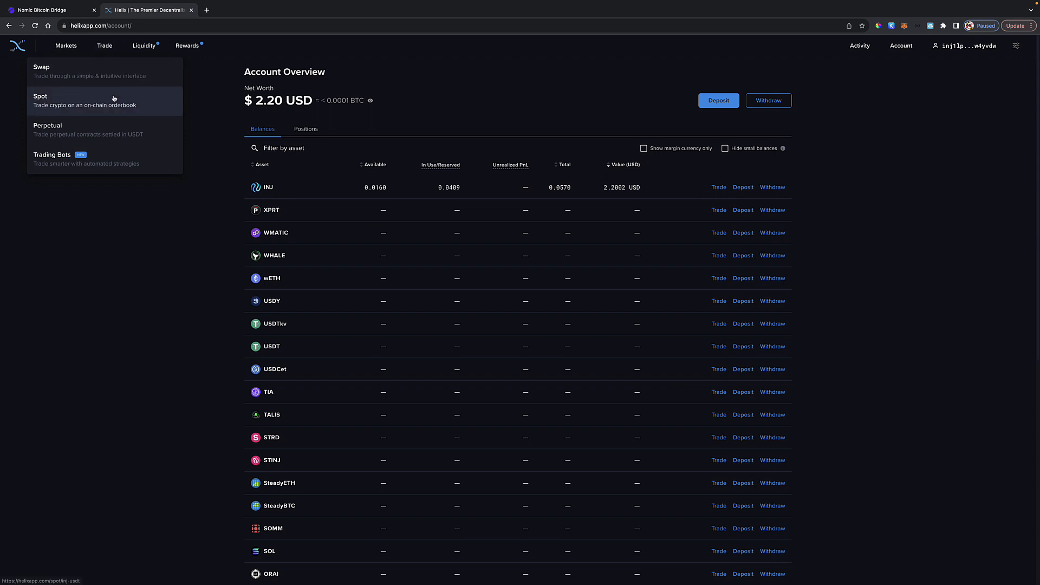
Step: Show the NINJA/INJ spot market with the open 70 NINJA buy, order form set to Sell NINJA
left_click(40, 100)
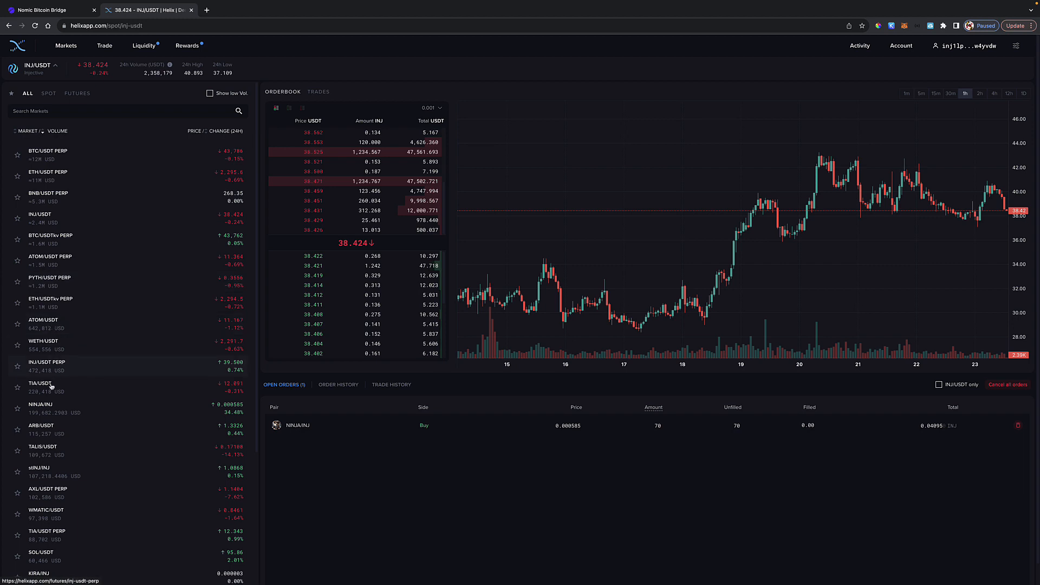
left_click(39, 404)
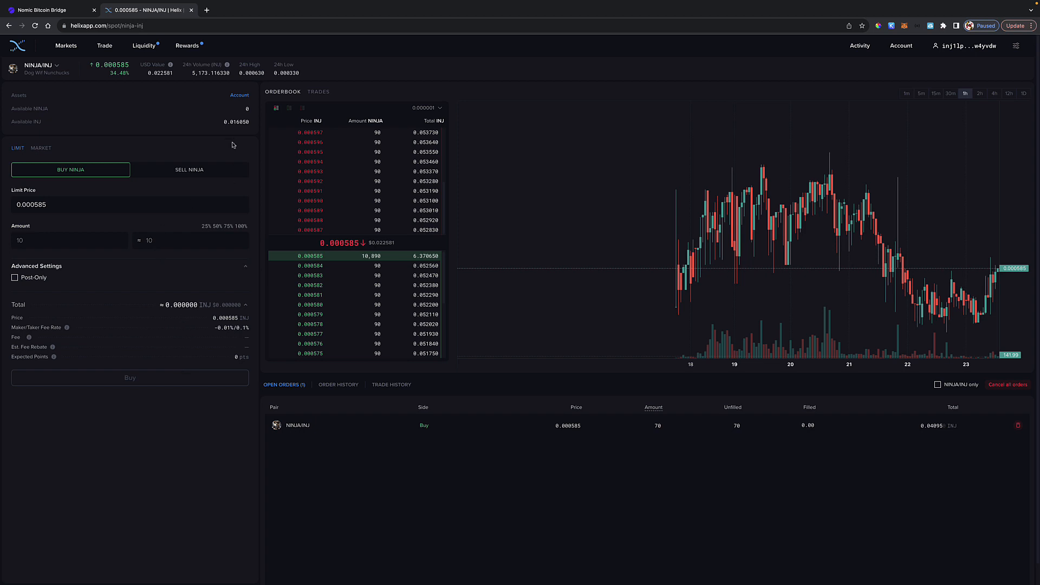
mouse_move(215, 150)
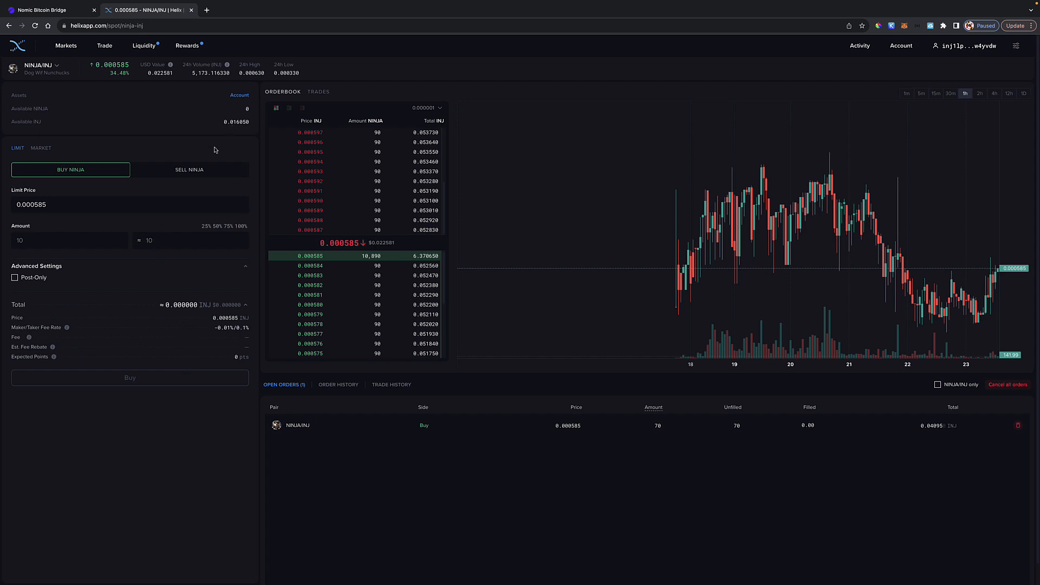
left_click(189, 169)
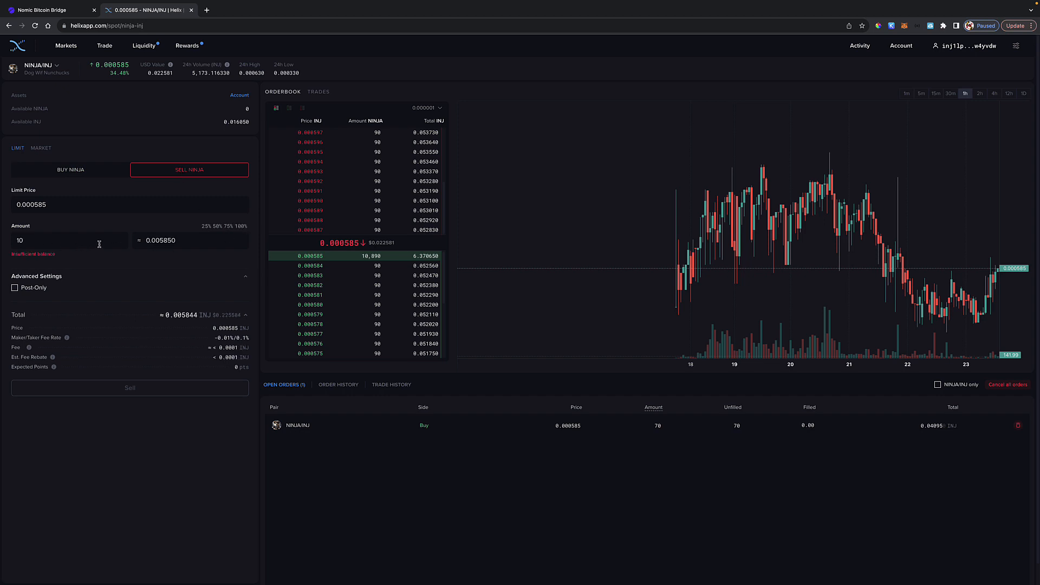
mouse_move(349, 118)
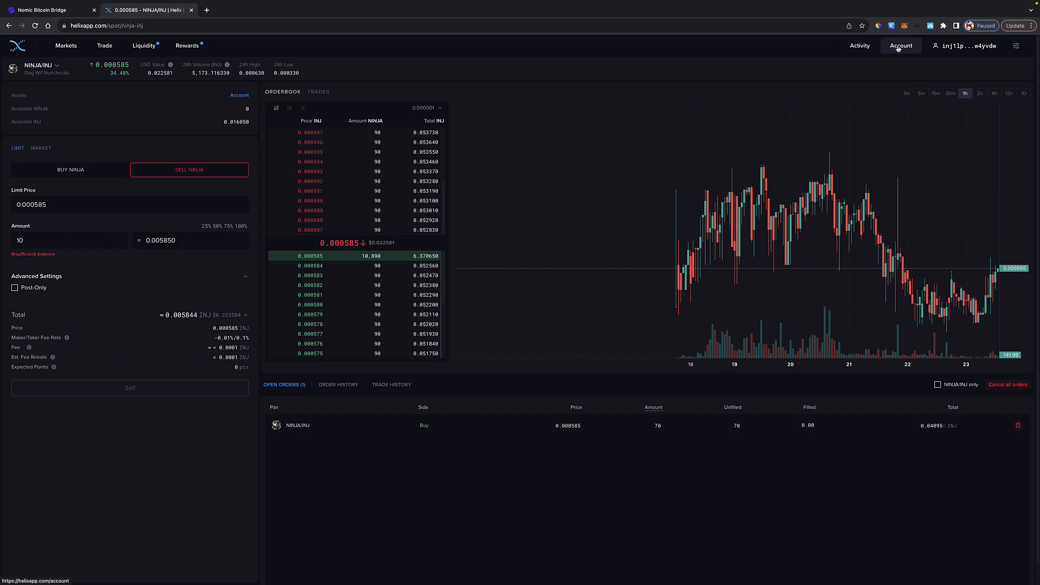
Step: Stop at the account balances, then load the INJ/USDT spot market
left_click(901, 45)
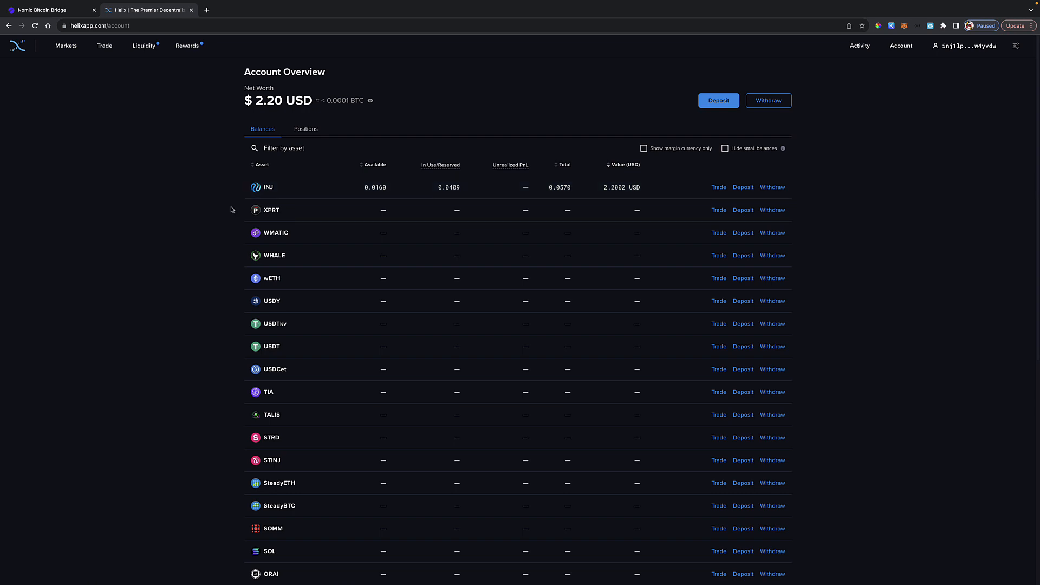
mouse_move(96, 59)
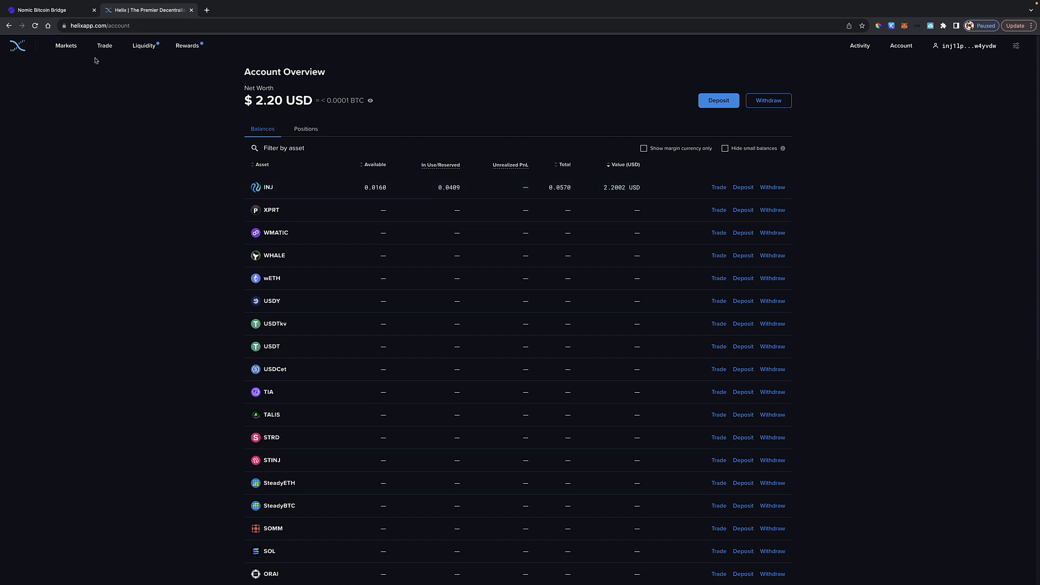
left_click(104, 45)
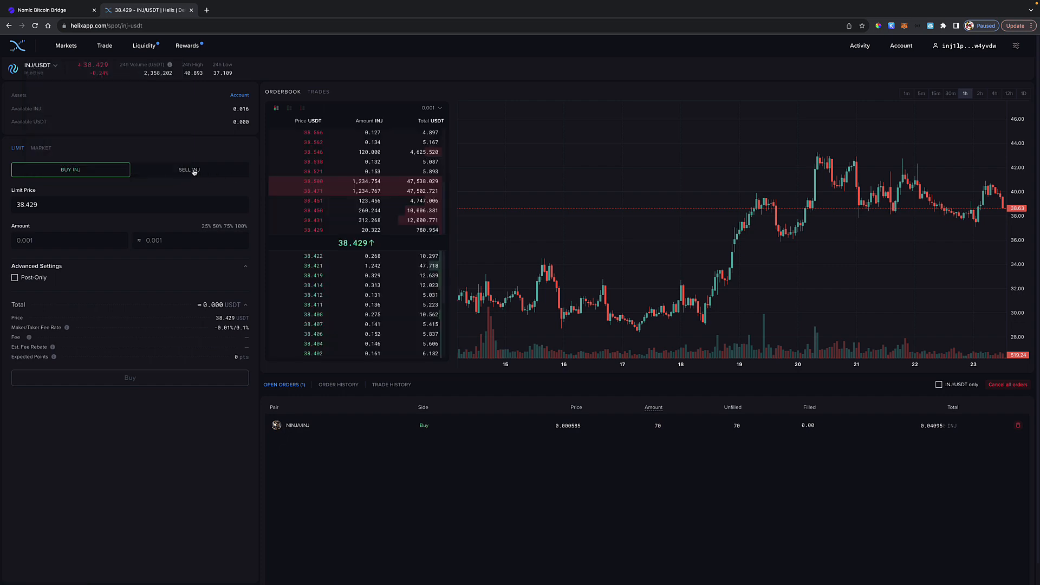
Step: Prepare a limit sell of the full 0.016 INJ balance for USDT at 38.429
left_click(189, 169)
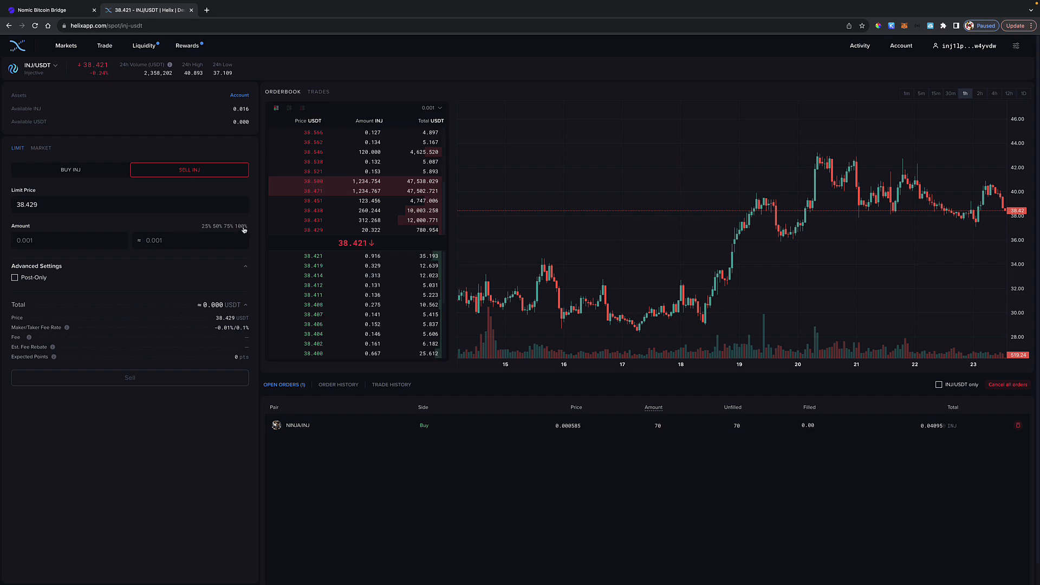
left_click(245, 226)
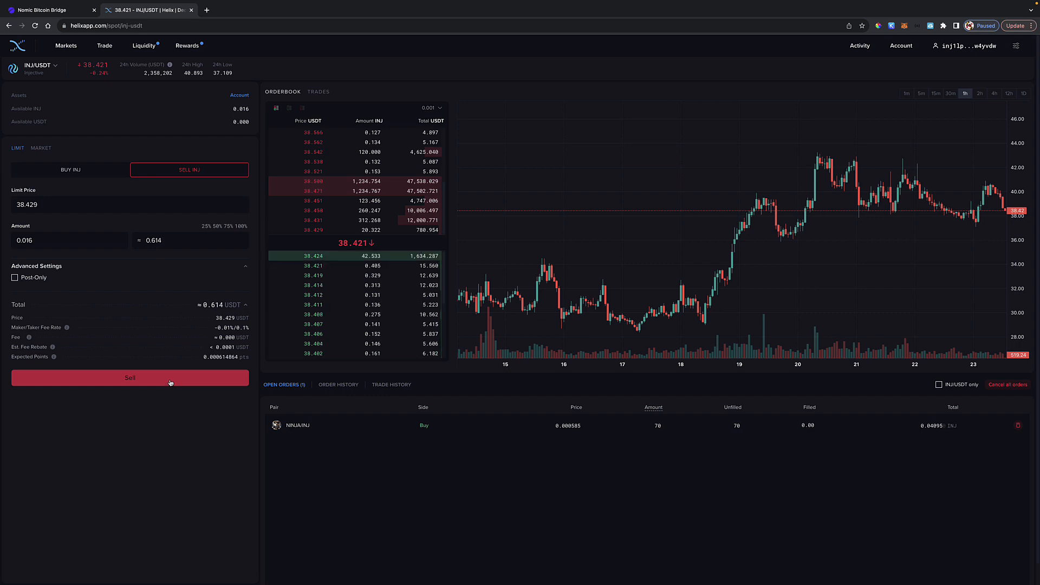
mouse_move(288, 194)
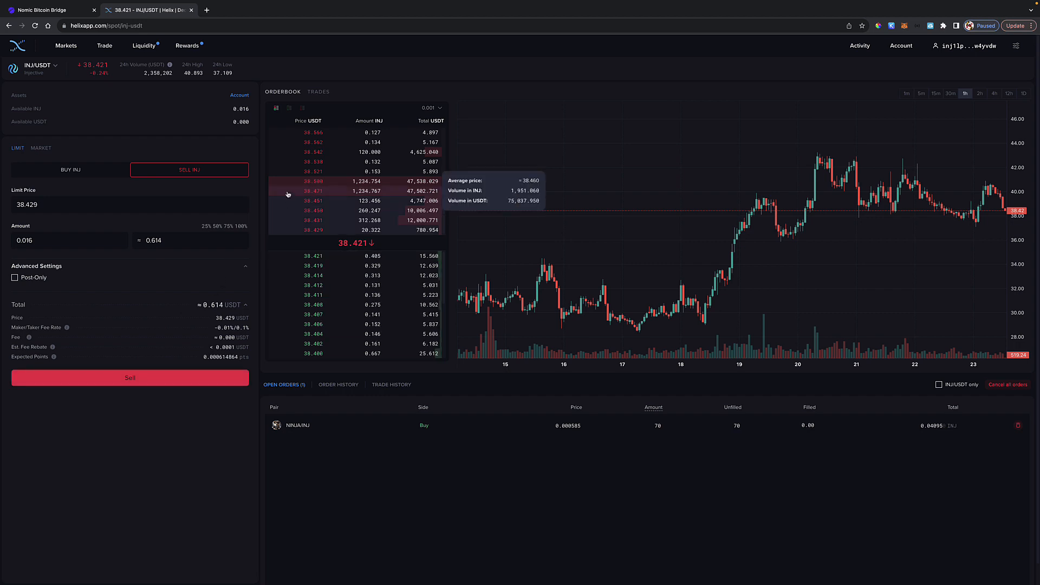
mouse_move(416, 91)
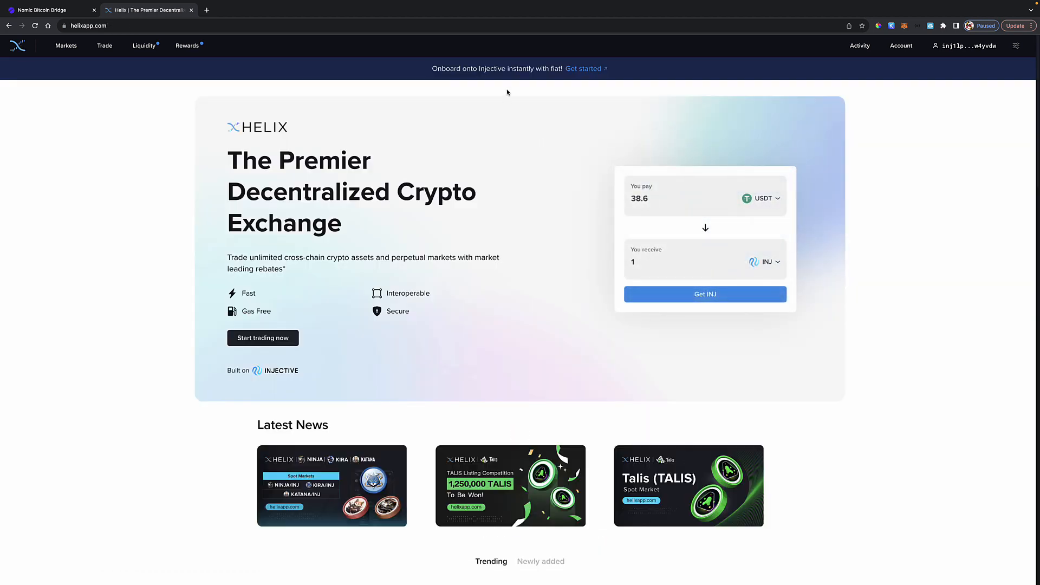
Step: Set the home-page quick swap to pay 11.2 USDY for ATOM
left_click(769, 261)
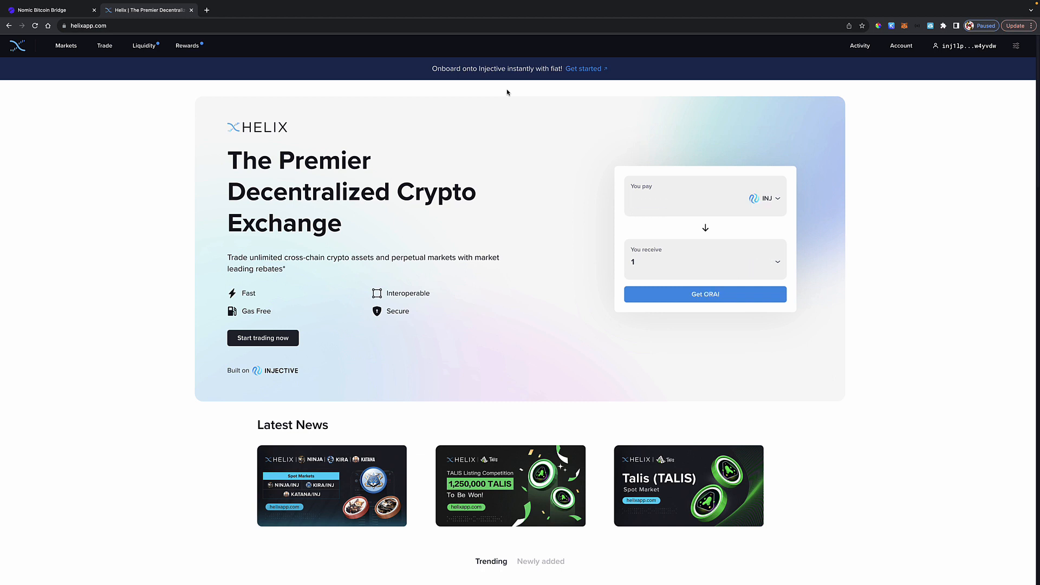
type("6.96")
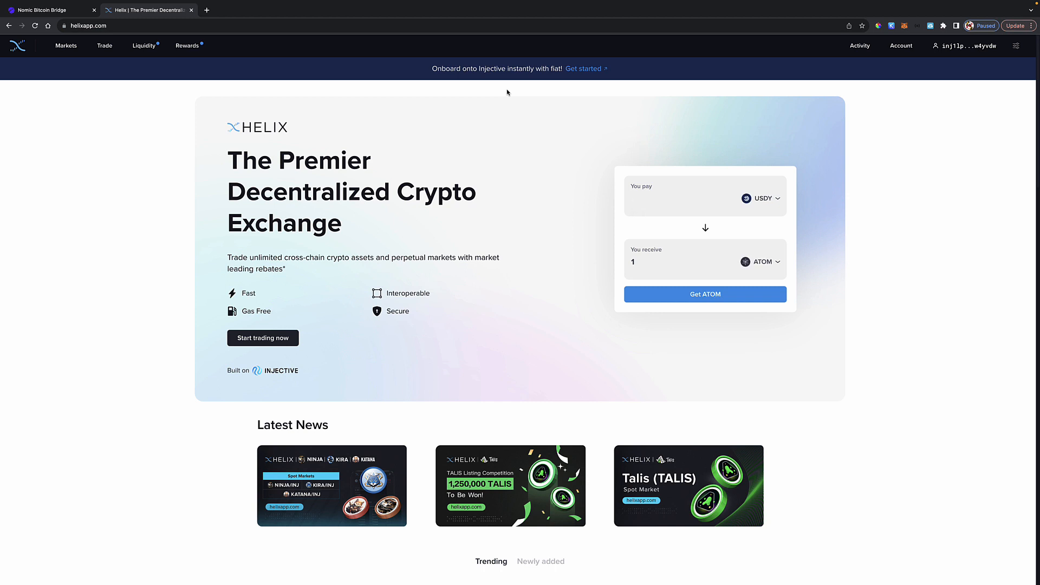
type("11.2")
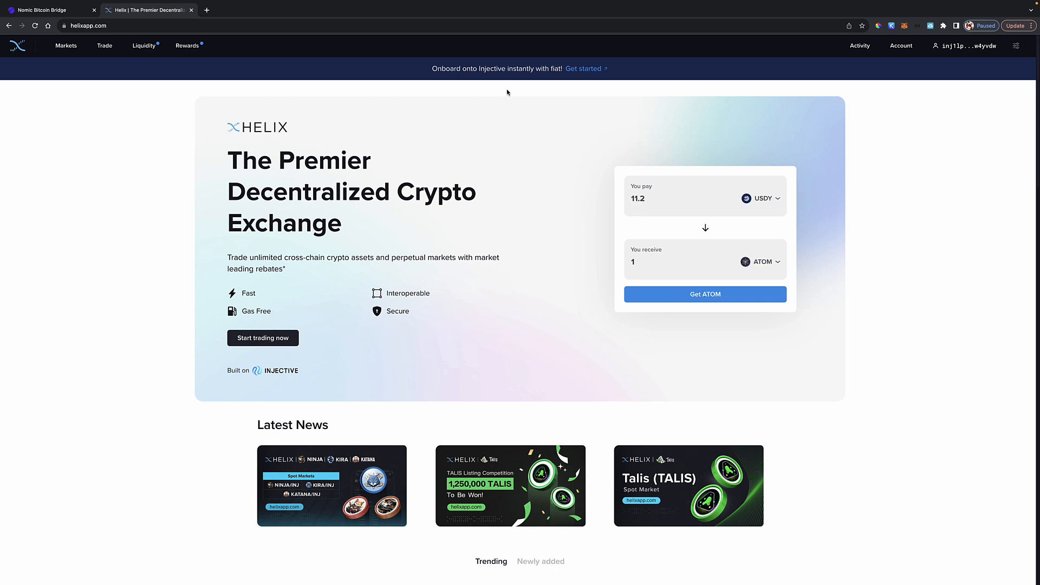